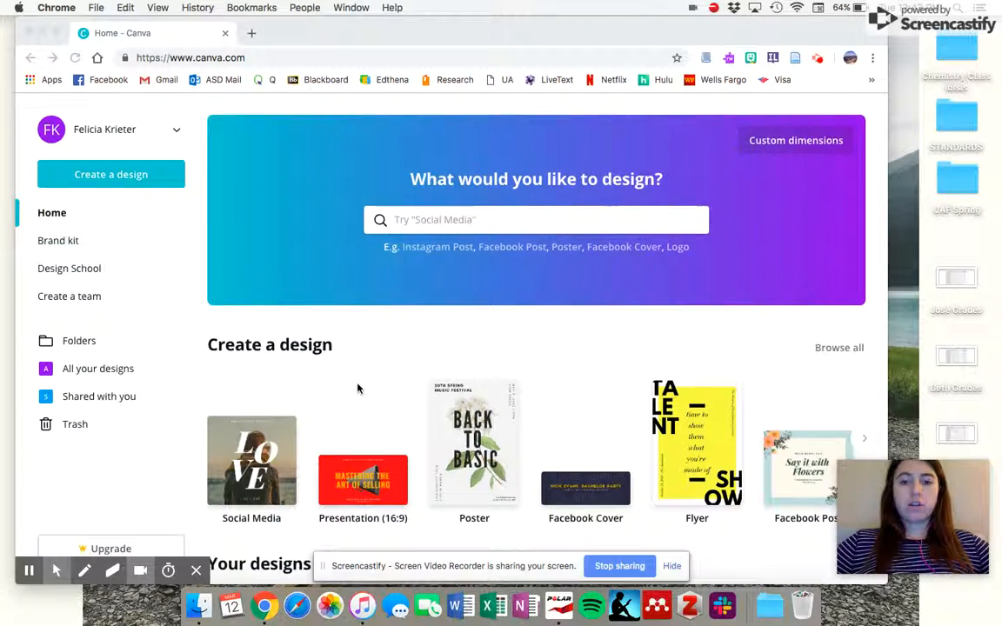
Start a new Social Media design from the Canva home page
scroll("down", 3)
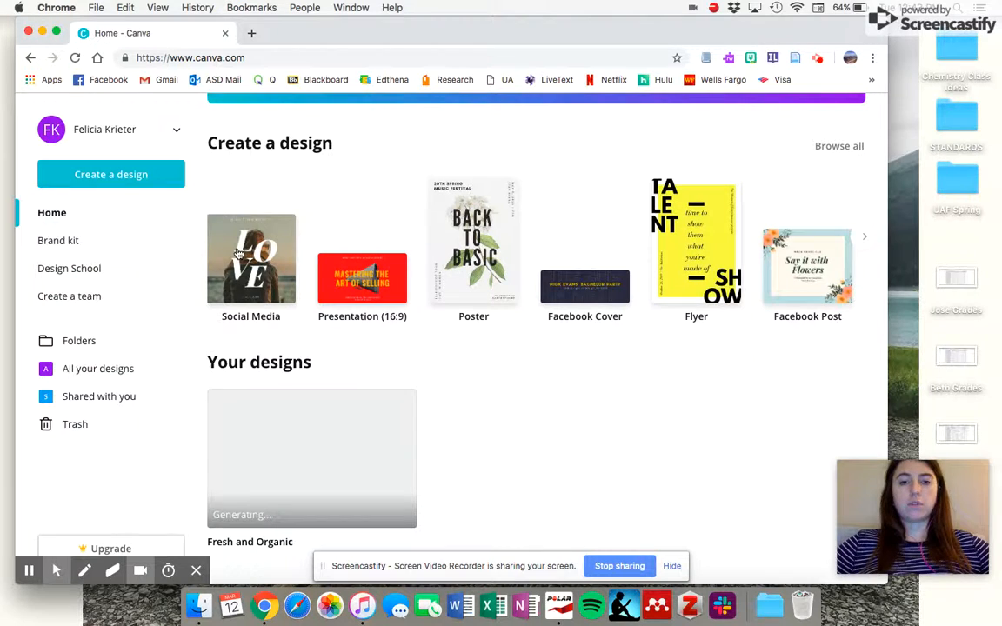
left_click(250, 258)
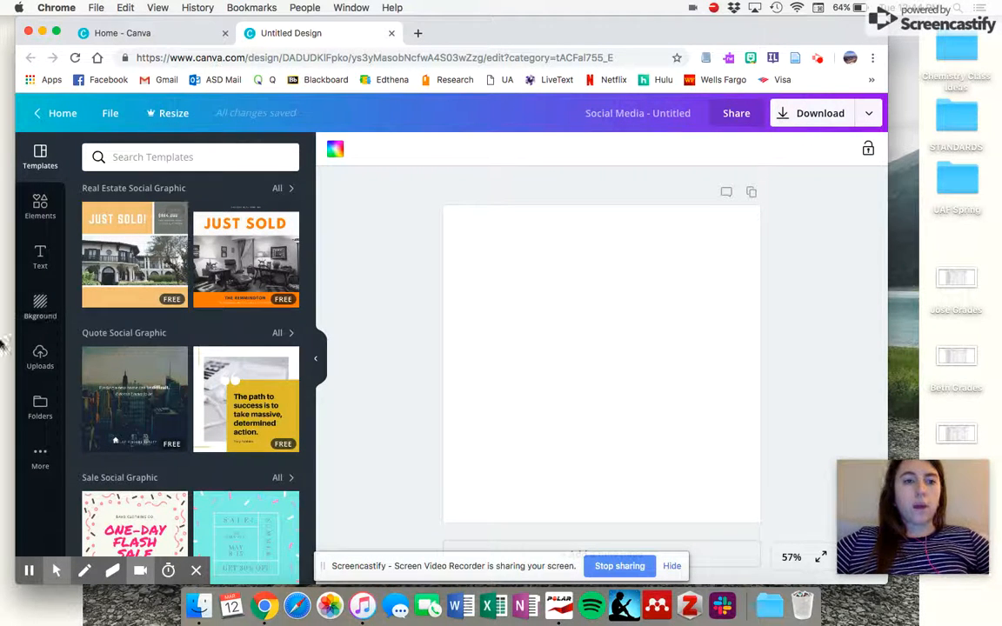
Apply the 'It's National Camera Day!' template from Days & Events Social Graphics
scroll("down", 3)
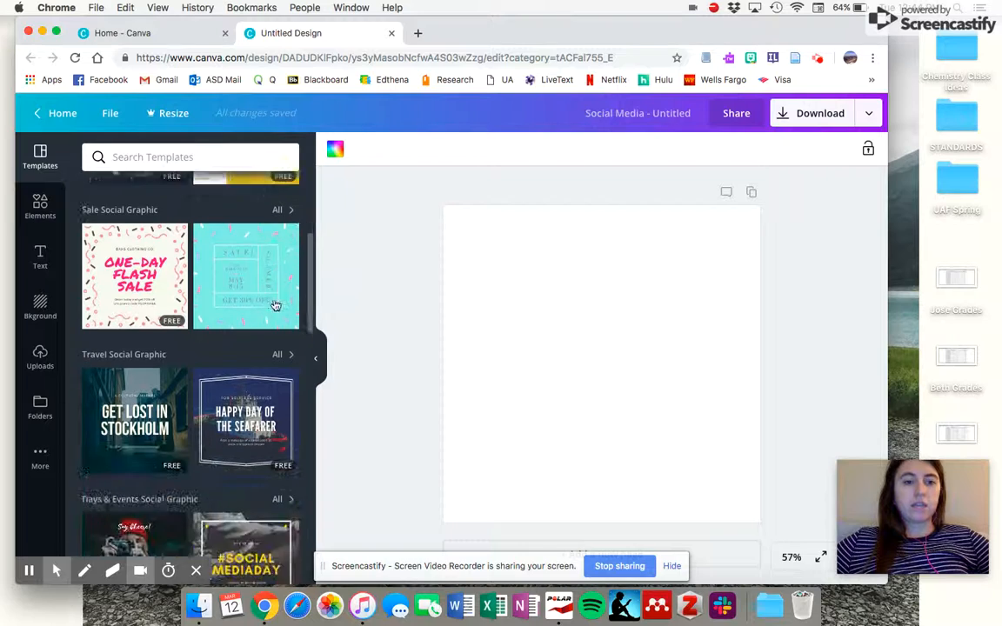
scroll("down", 3)
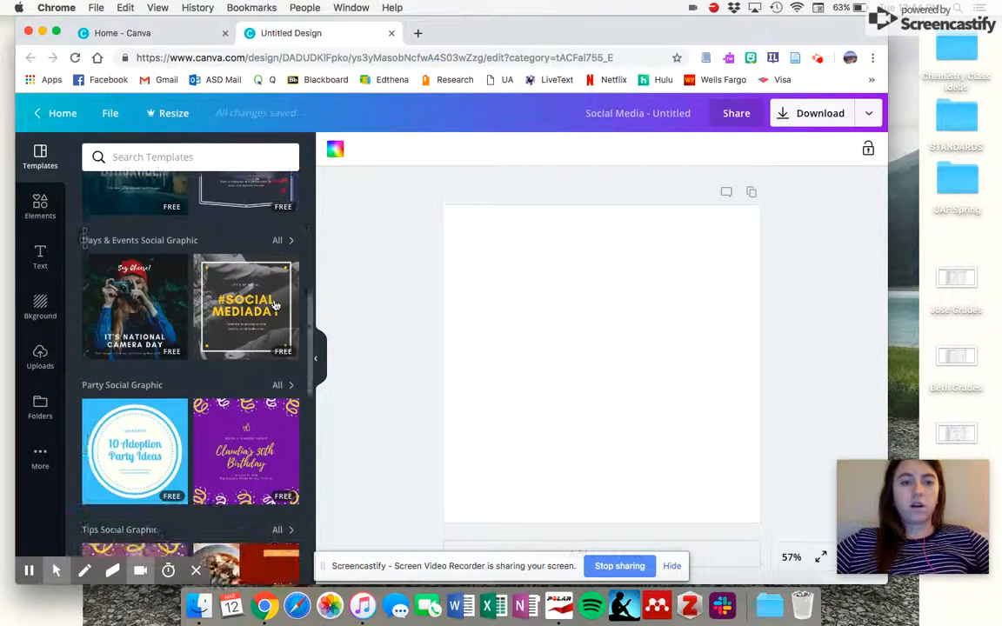
scroll("up", 3)
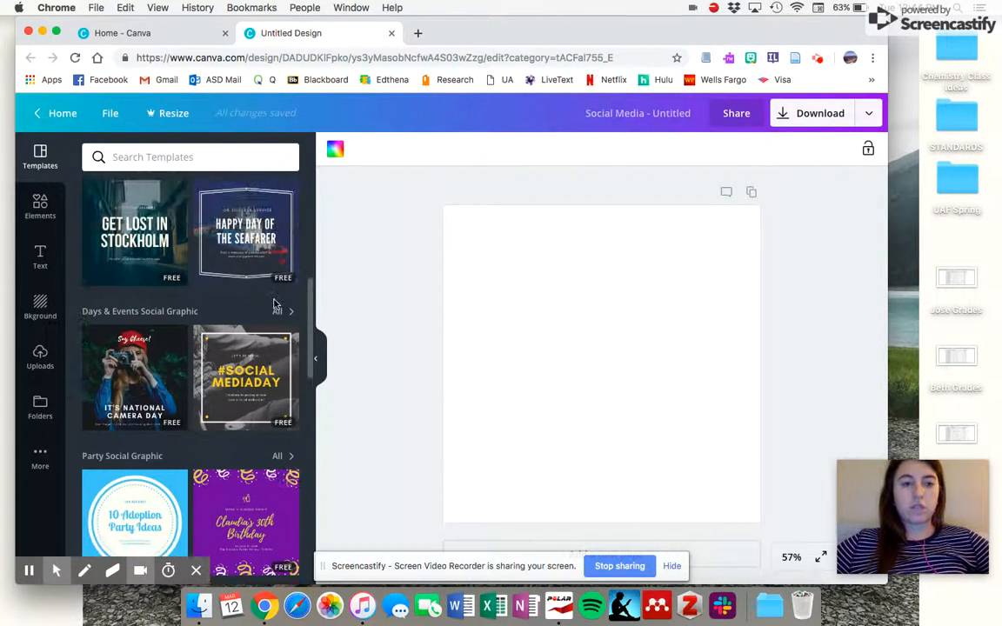
left_click(277, 311)
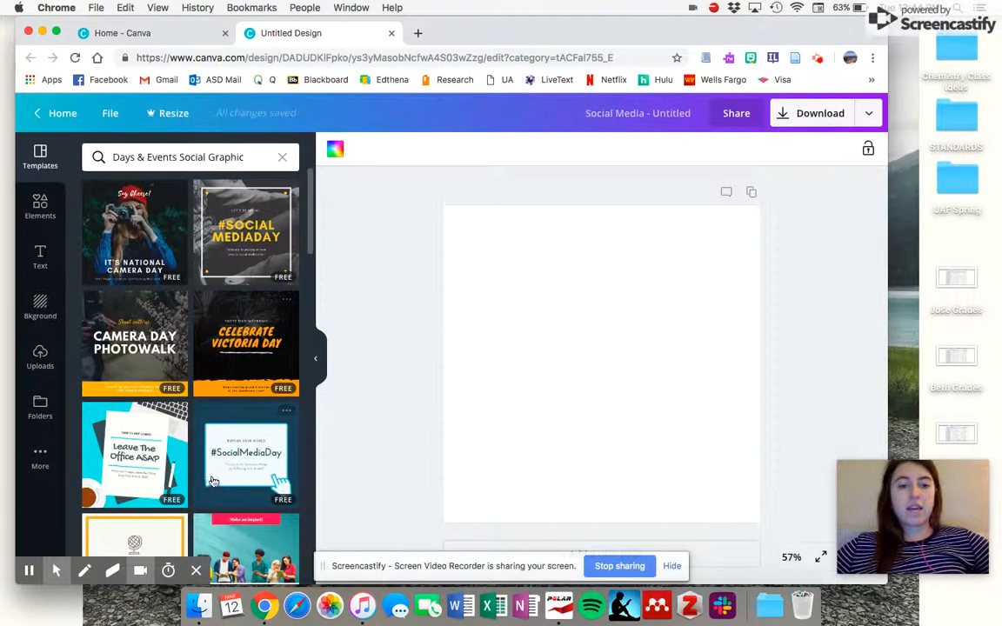
scroll("down", 3)
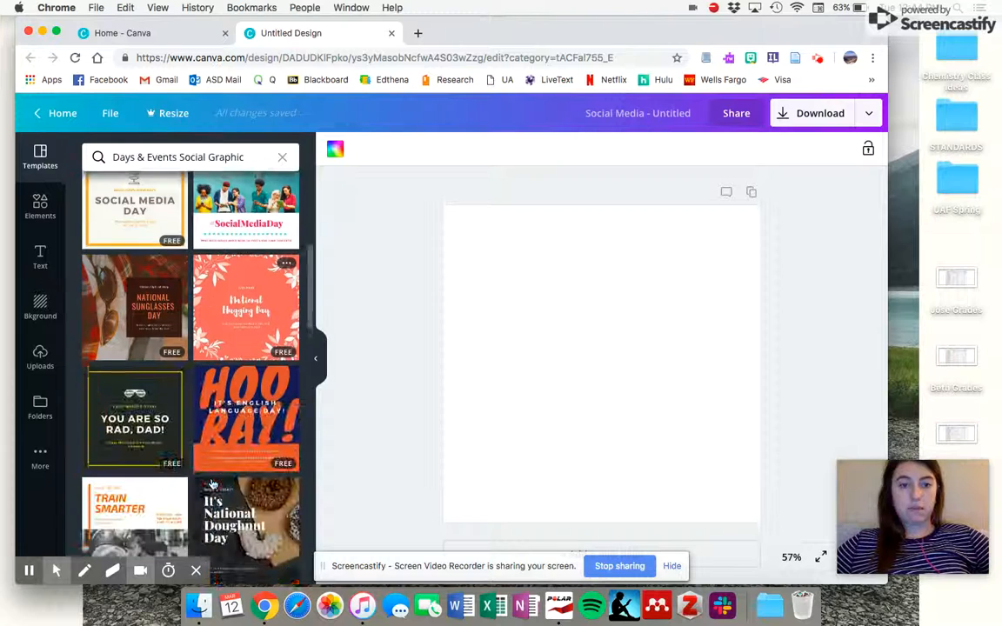
scroll("down", 3)
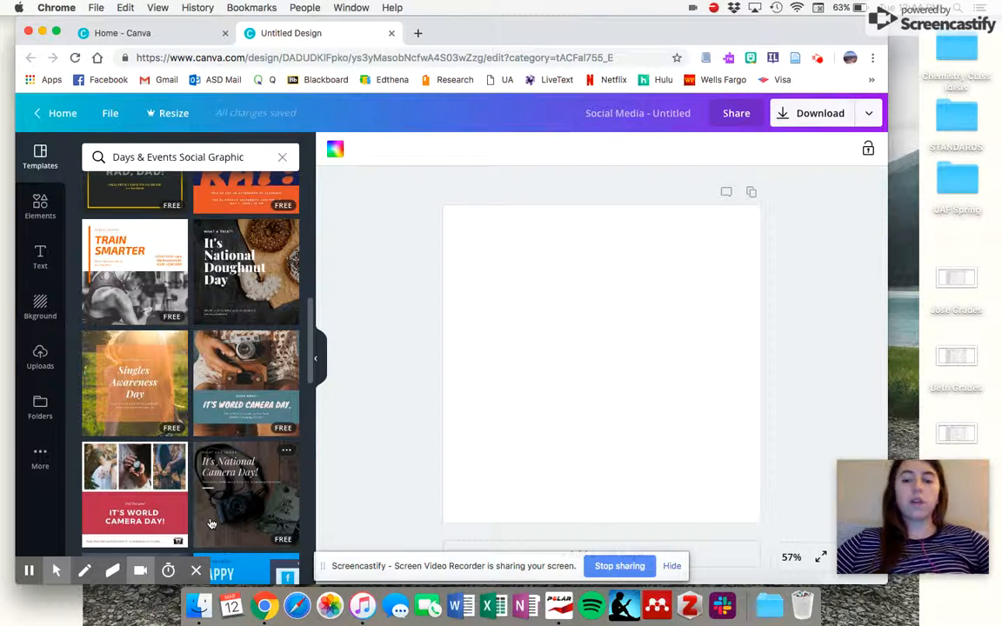
left_click(246, 496)
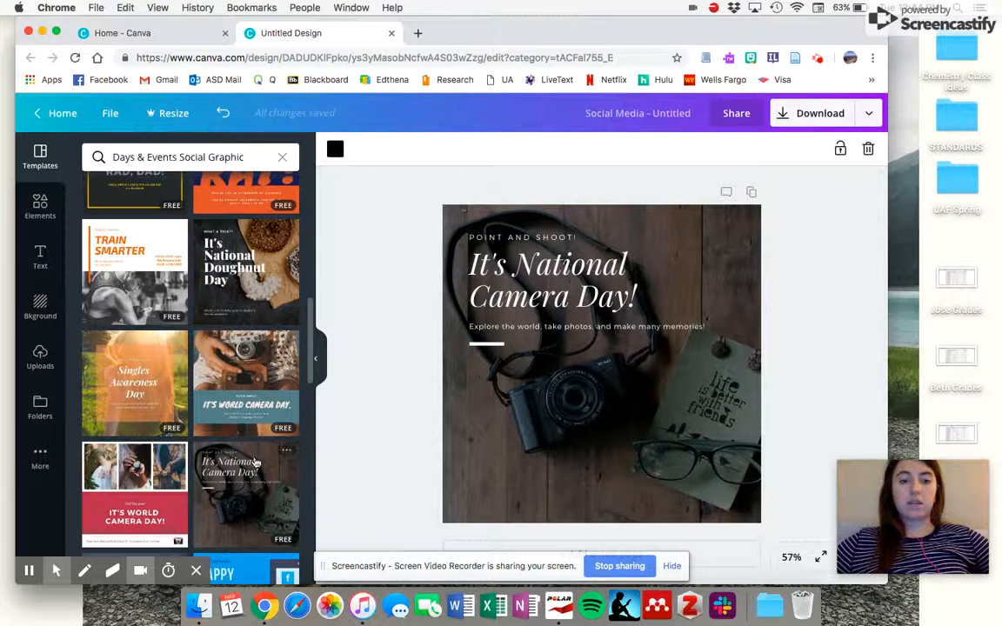
mouse_move(533, 355)
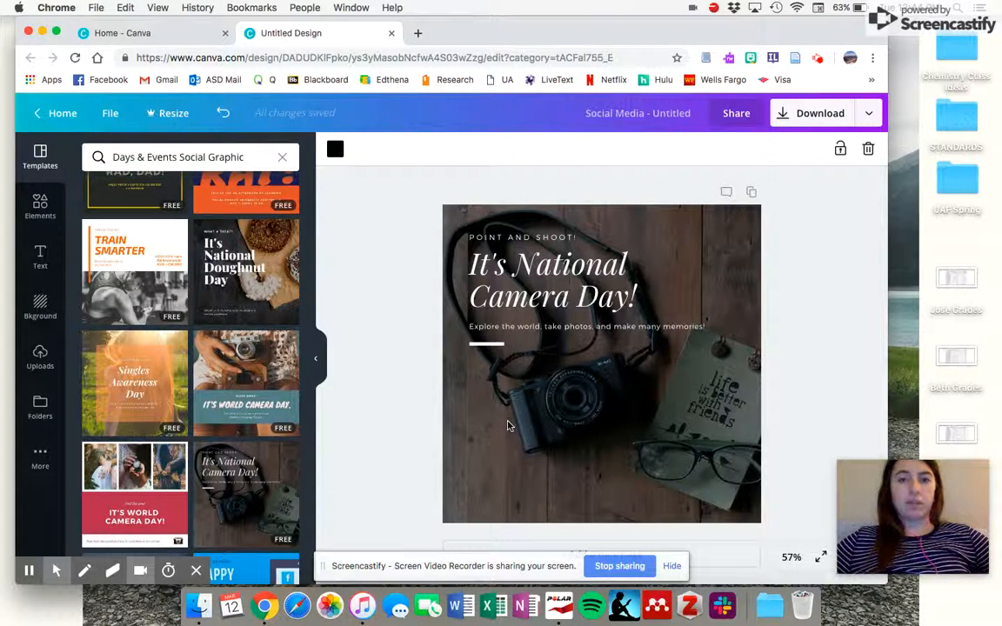
Start editing the small 'Point and shoot!' top line of text
left_click(552, 278)
type("THE COPPER")
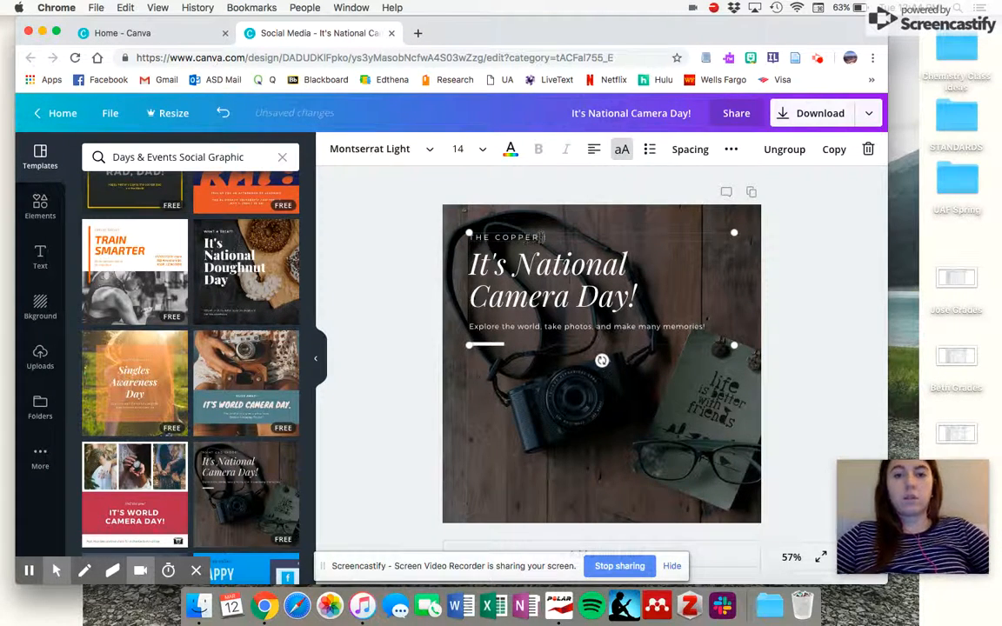
Make the top line 'The Copper Cycle Lab: Reaction 3', heading 'Copper (II) oxide', and delete the tagline
type("CYCLE")
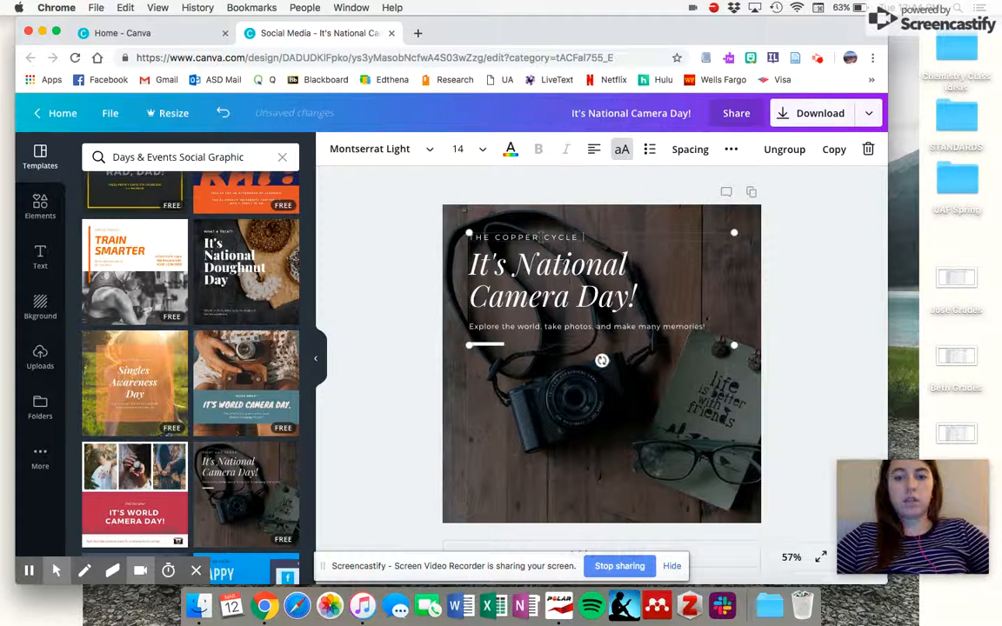
type("LAB")
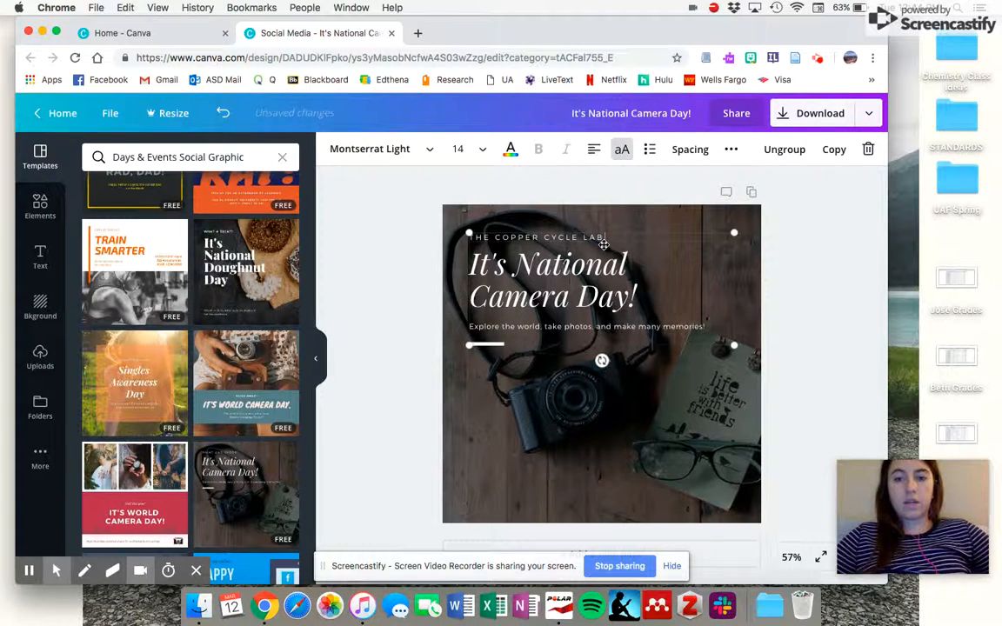
type("REACTION 3")
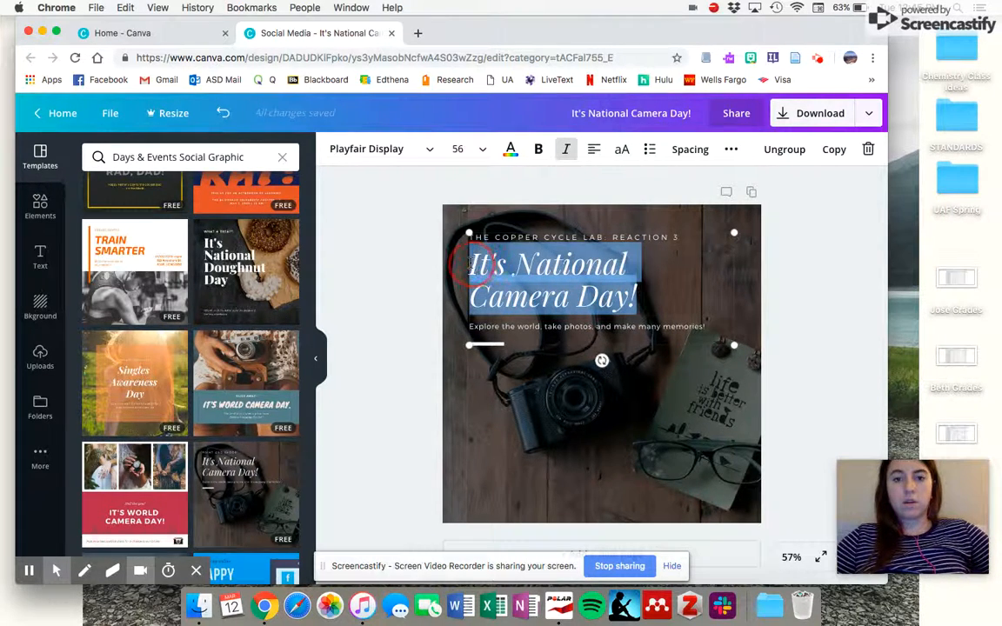
type("Copper (II")
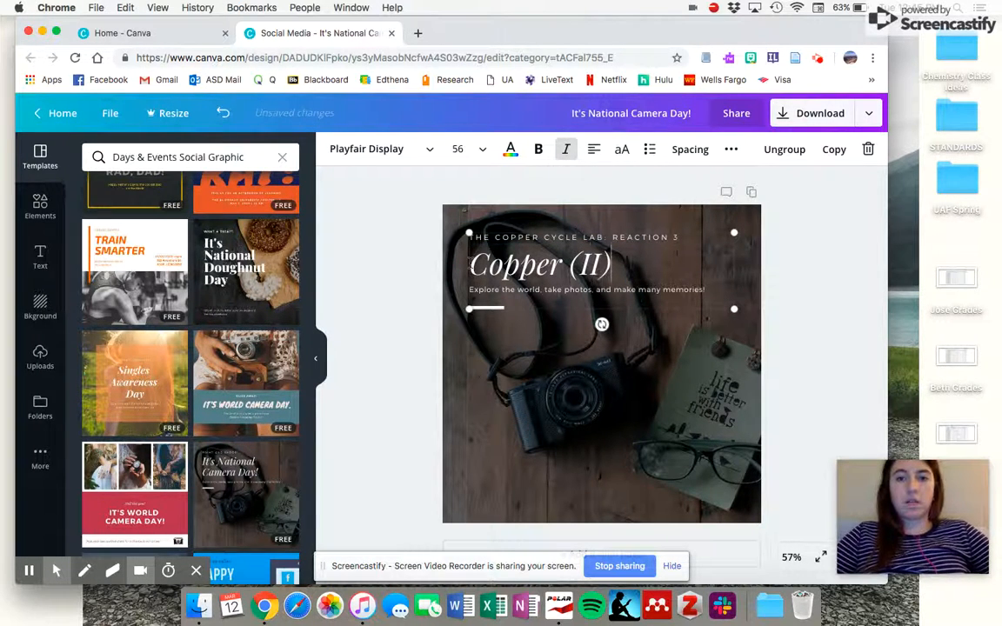
type("oxide")
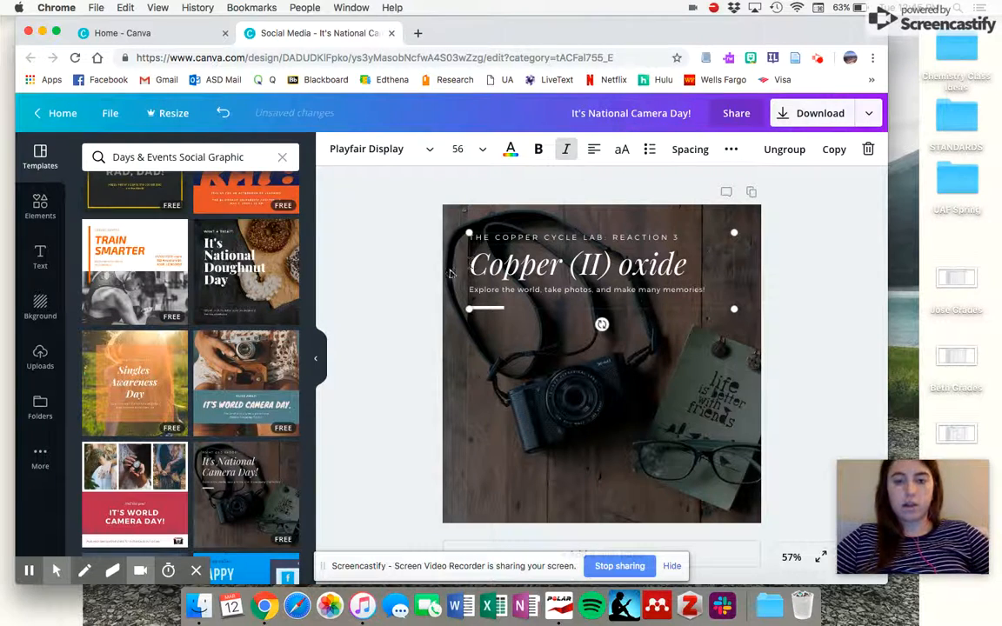
left_click(586, 289)
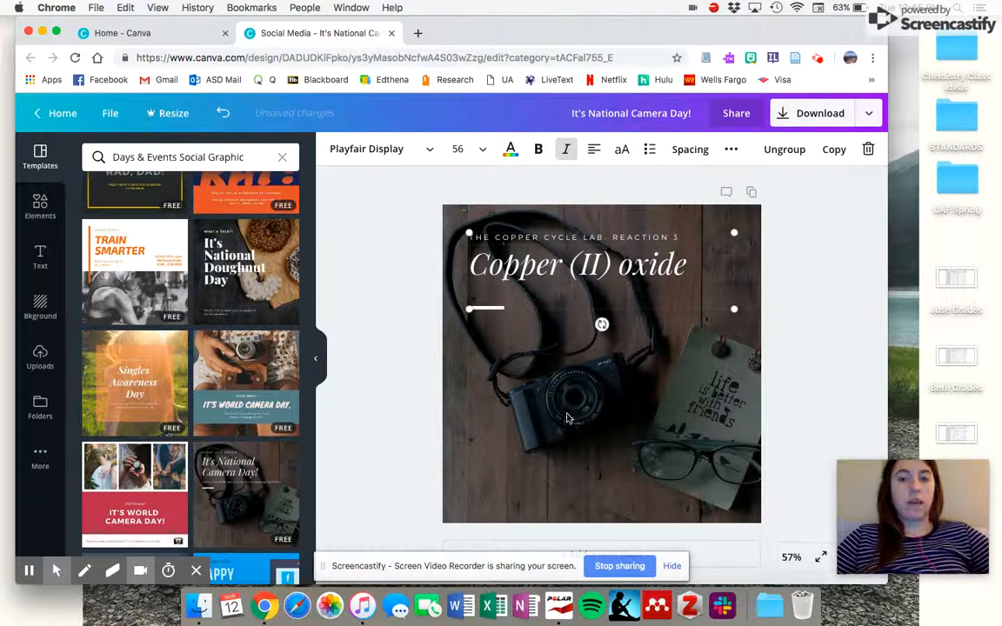
left_click(574, 400)
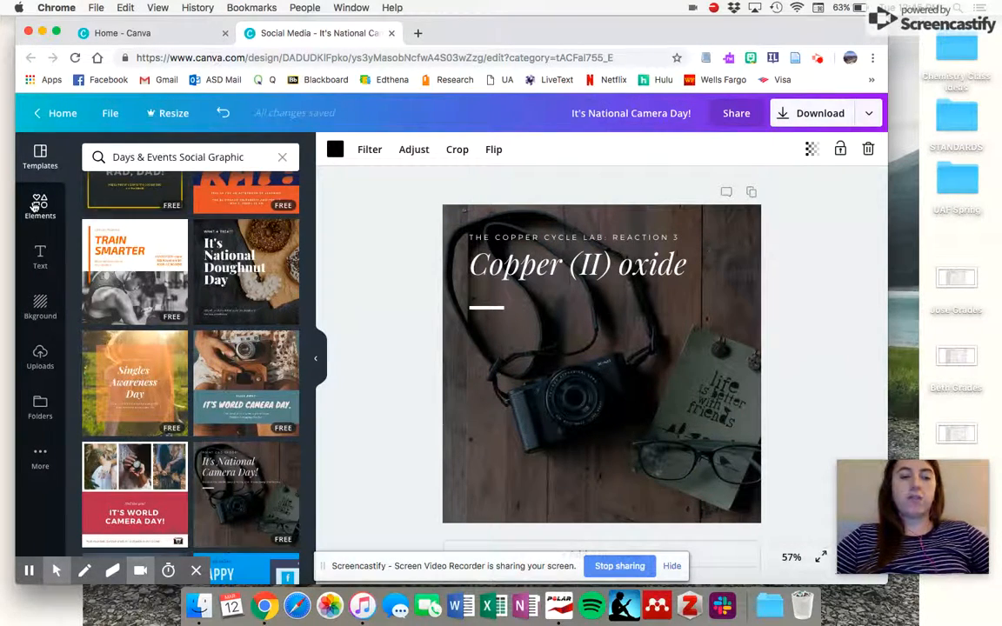
Browse the Elements library of shapes, lines, frames and icons
left_click(40, 206)
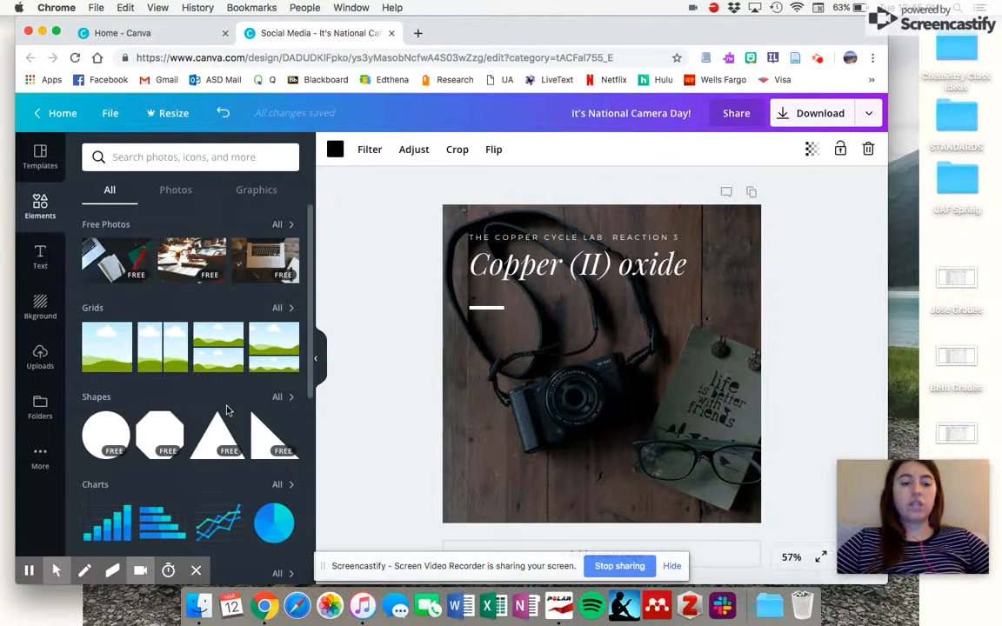
scroll("down", 3)
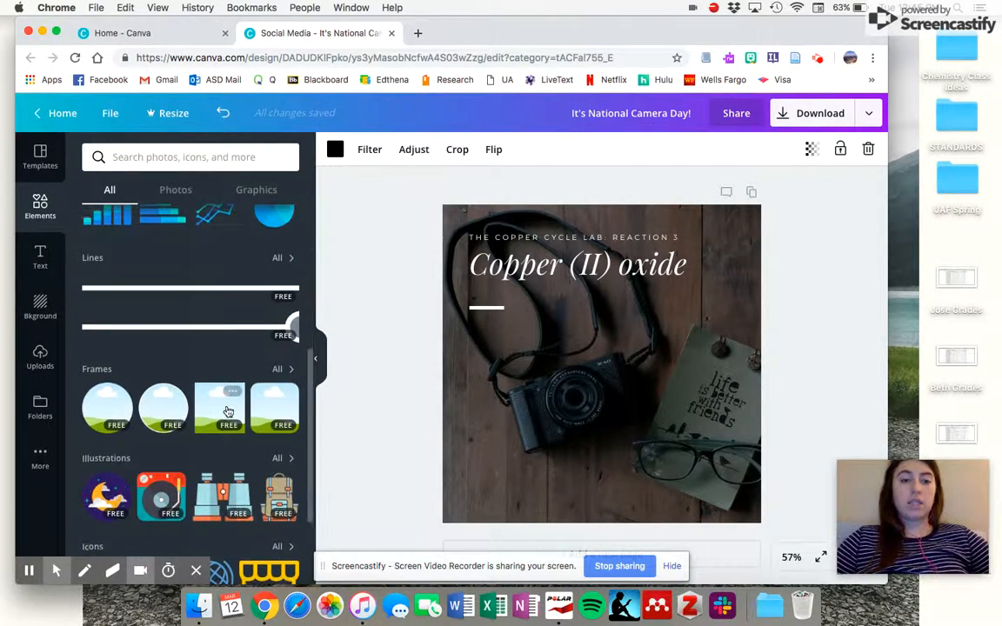
scroll("down", 3)
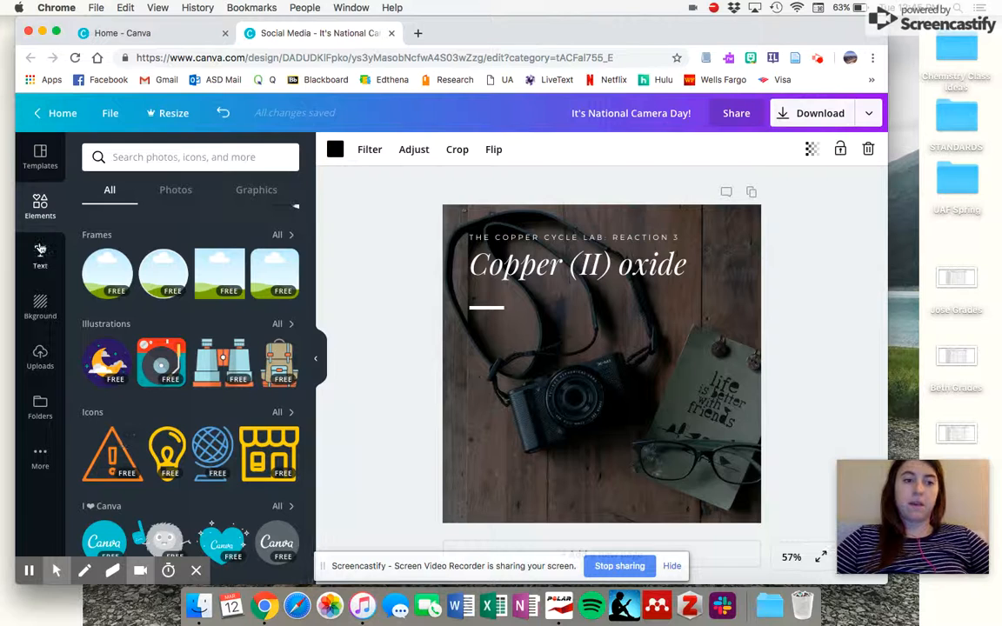
Add a new text box for the name credit, set in Playfair Display
left_click(40, 256)
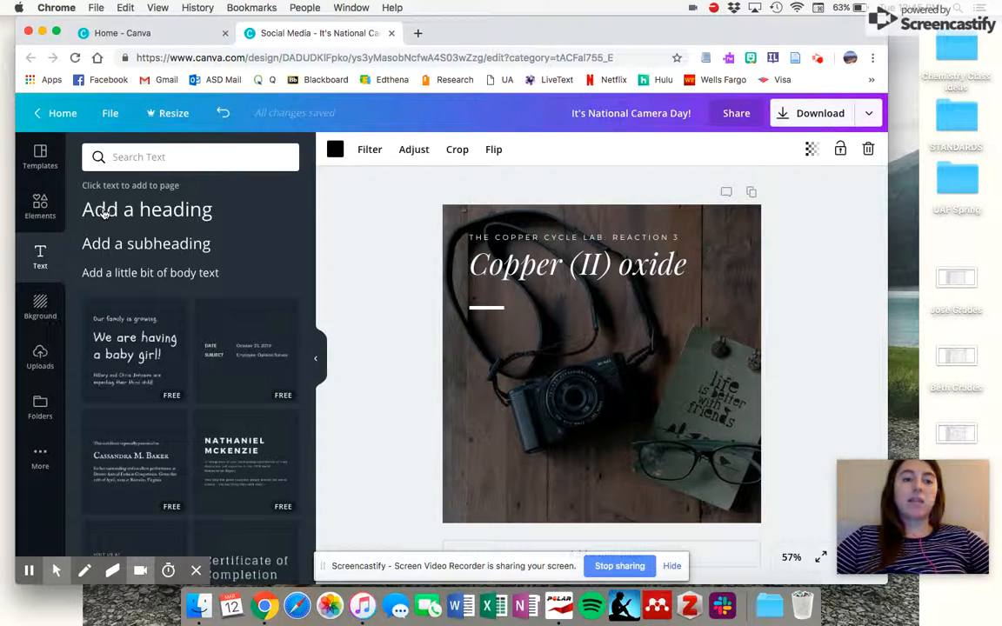
left_click(147, 209)
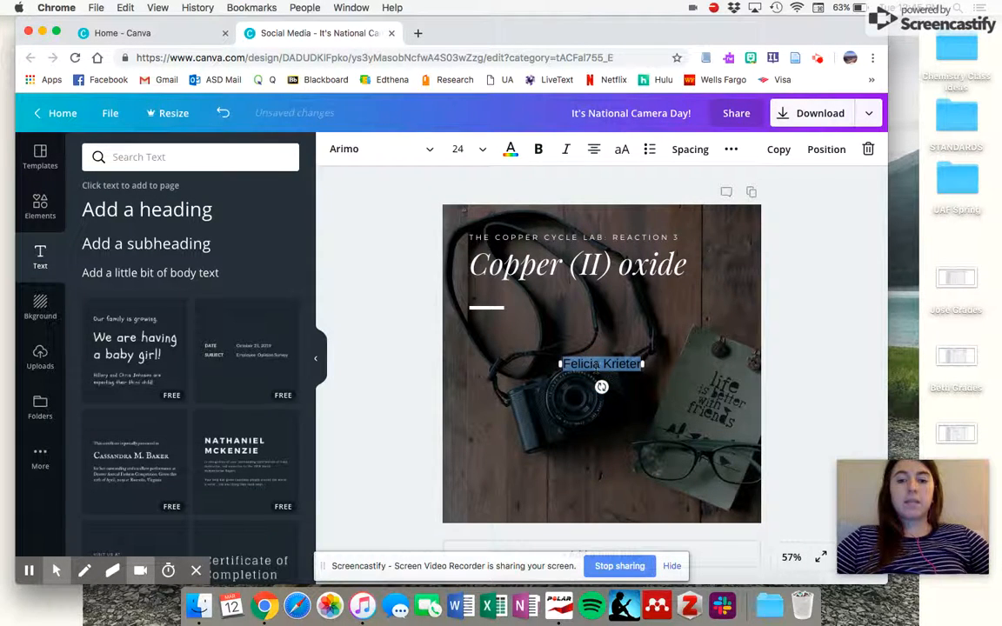
left_click(378, 149)
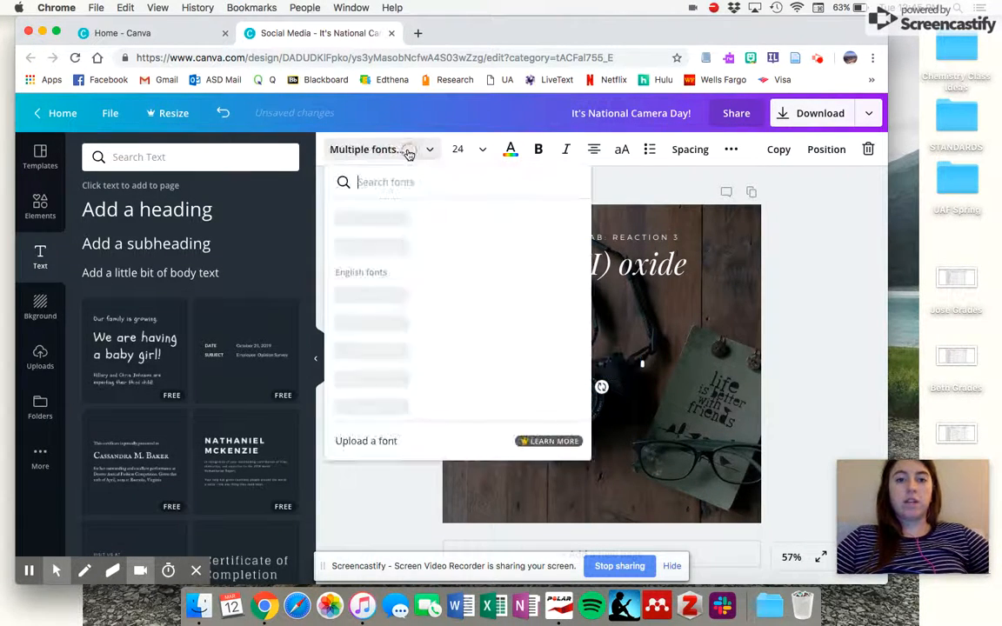
left_click(374, 245)
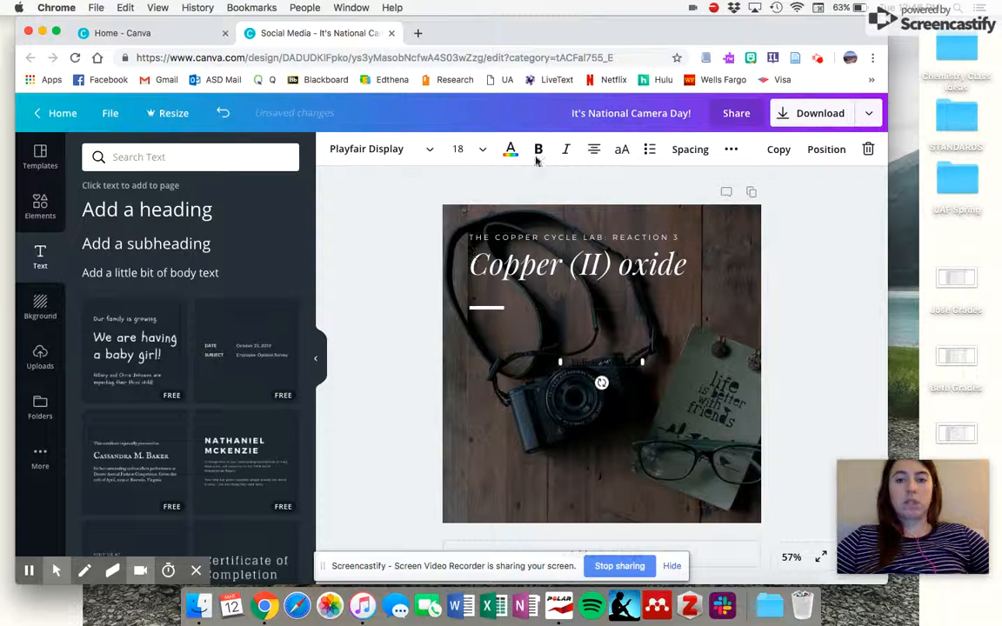
Colour the name credit purple and place it near the bottom edge
left_click(511, 149)
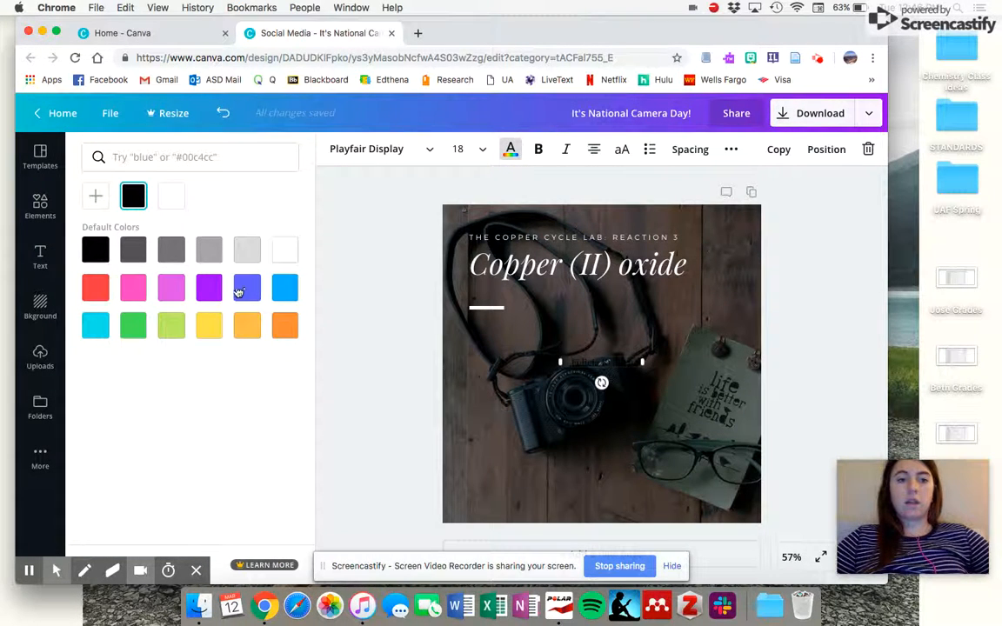
left_click(209, 287)
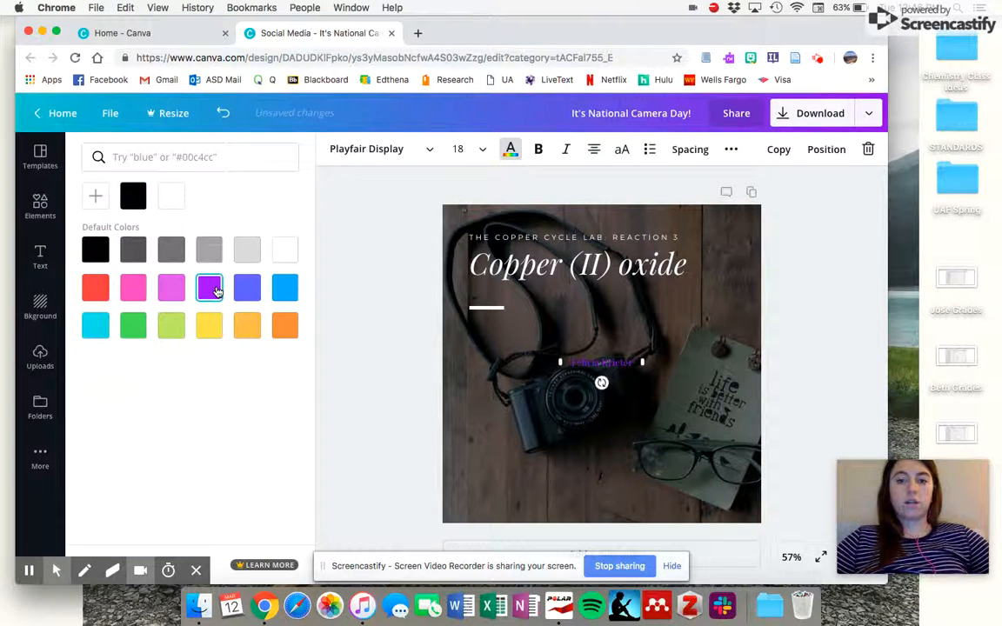
left_click(40, 256)
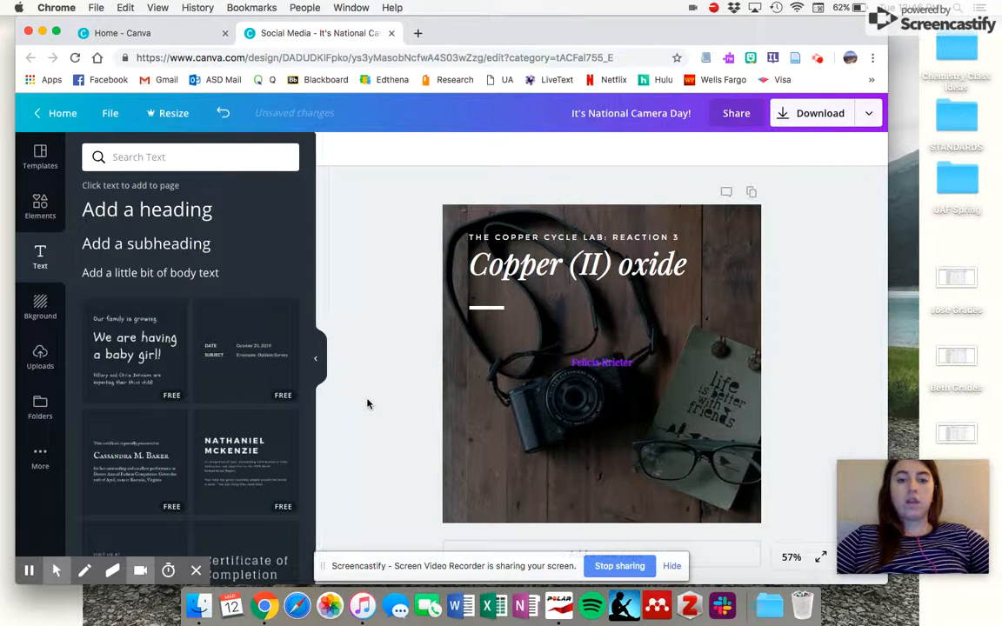
left_click(601, 363)
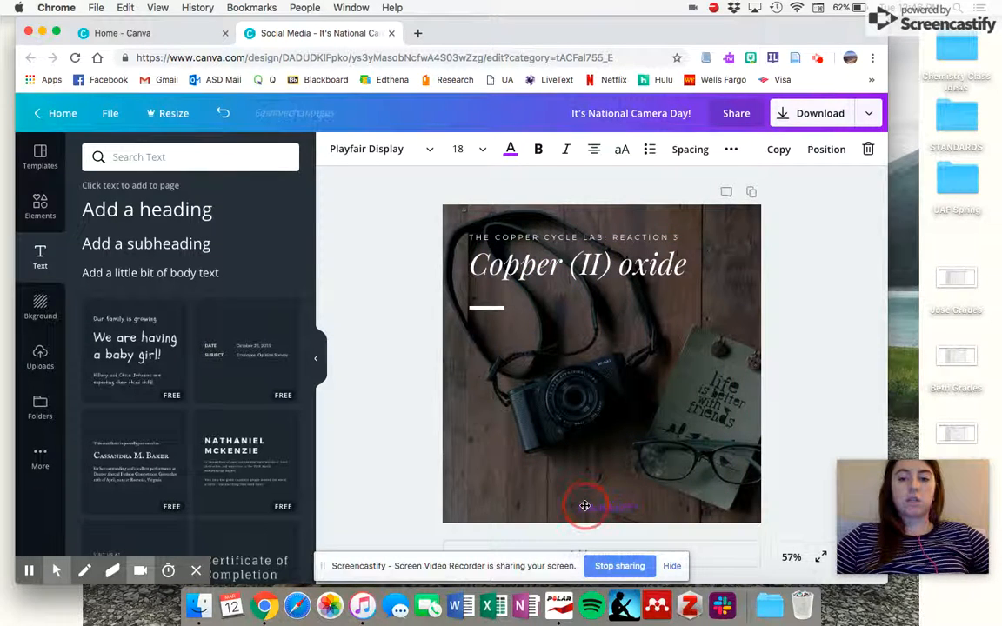
left_click(585, 505)
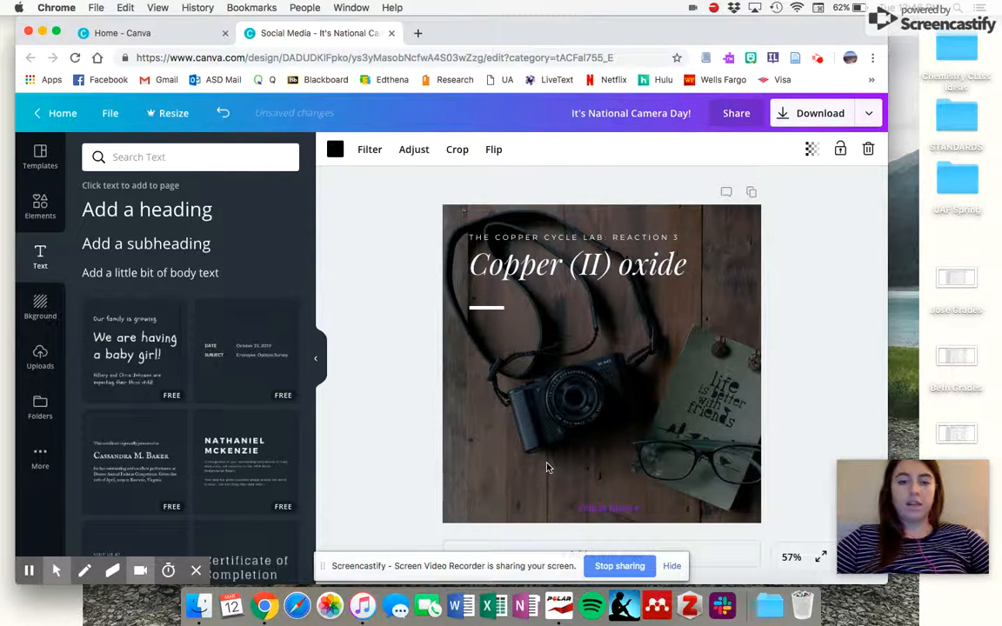
scroll("down", 3)
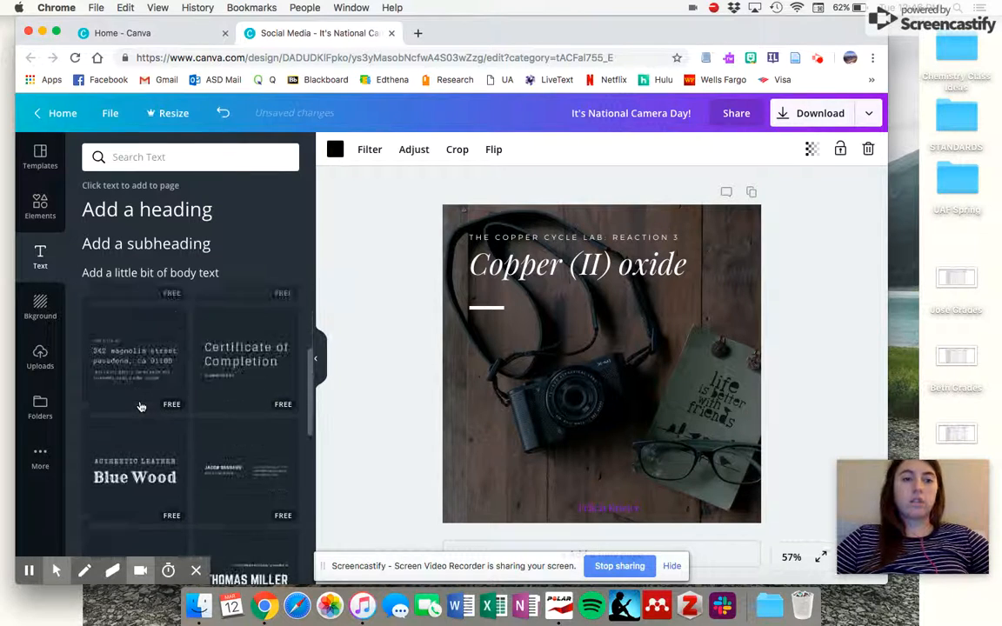
scroll("down", 3)
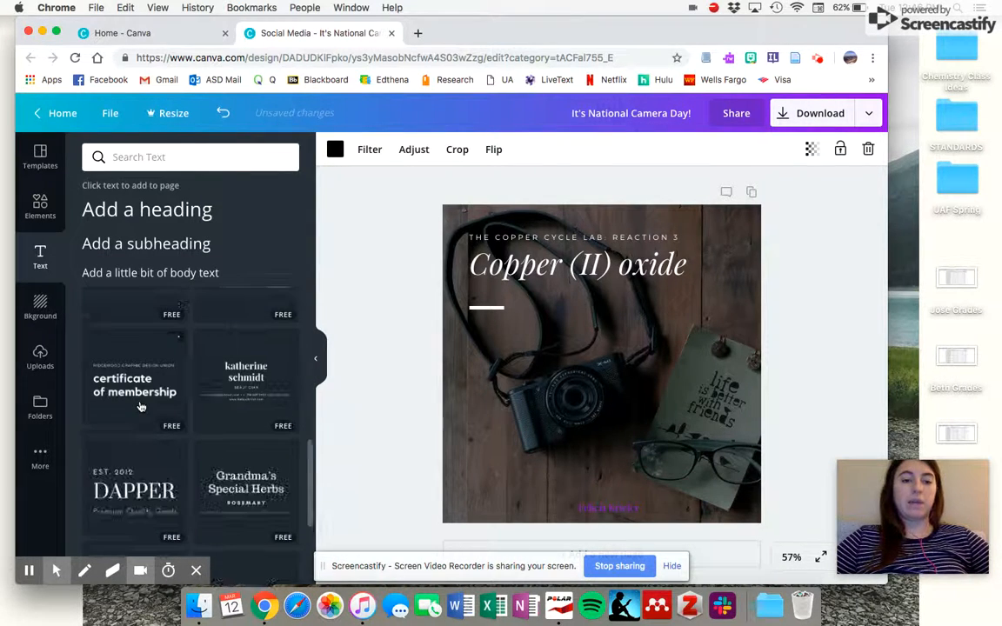
scroll("down", 3)
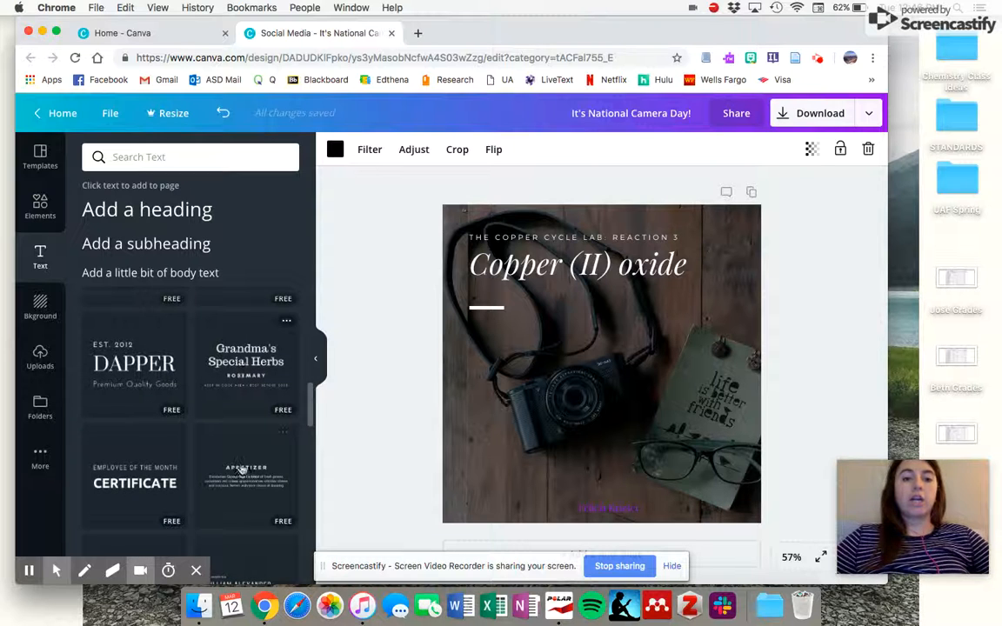
mouse_move(122, 481)
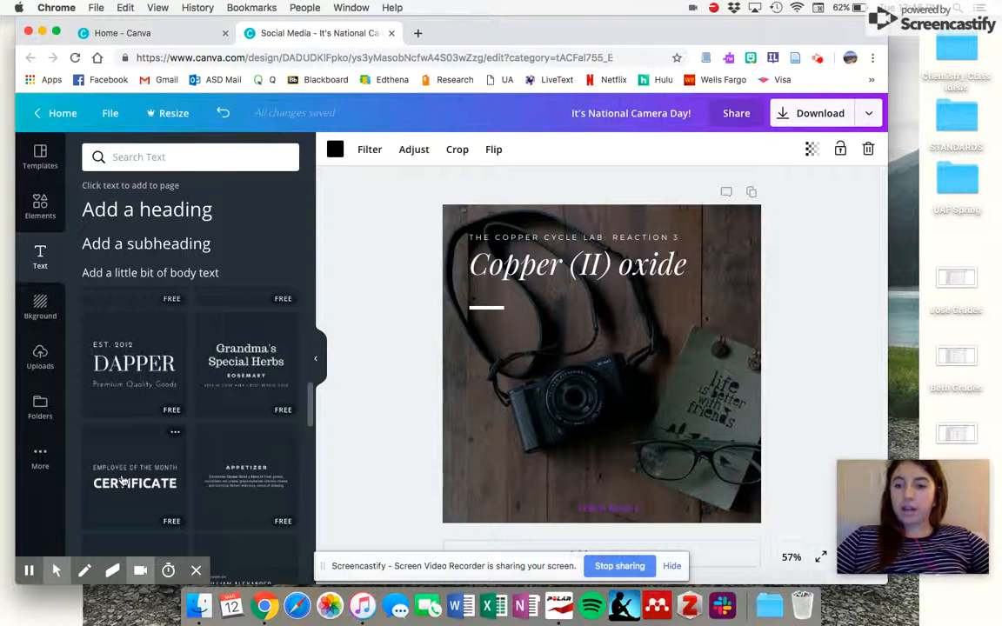
mouse_move(48, 483)
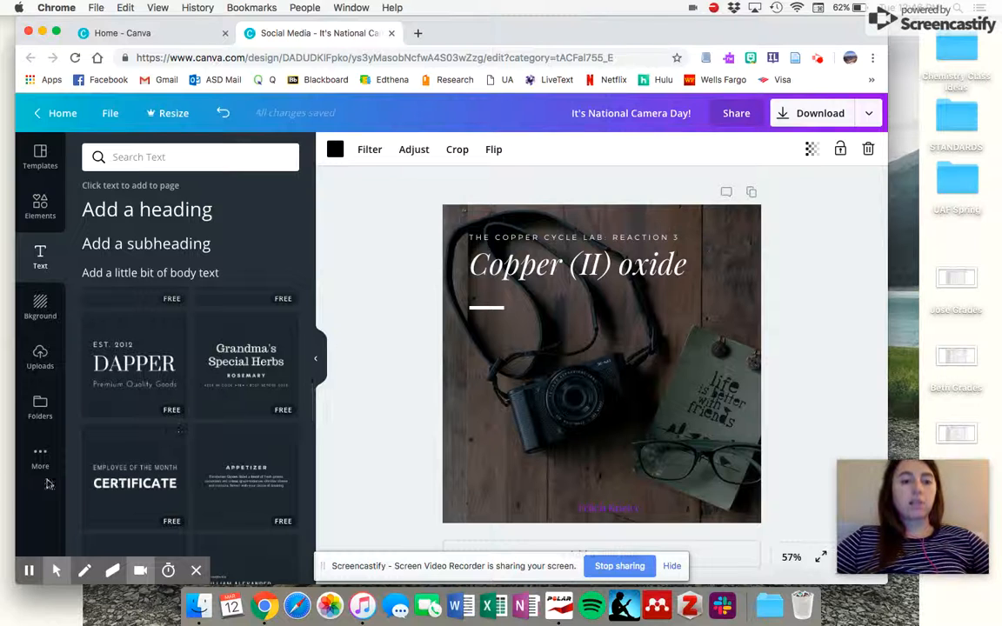
mouse_move(159, 447)
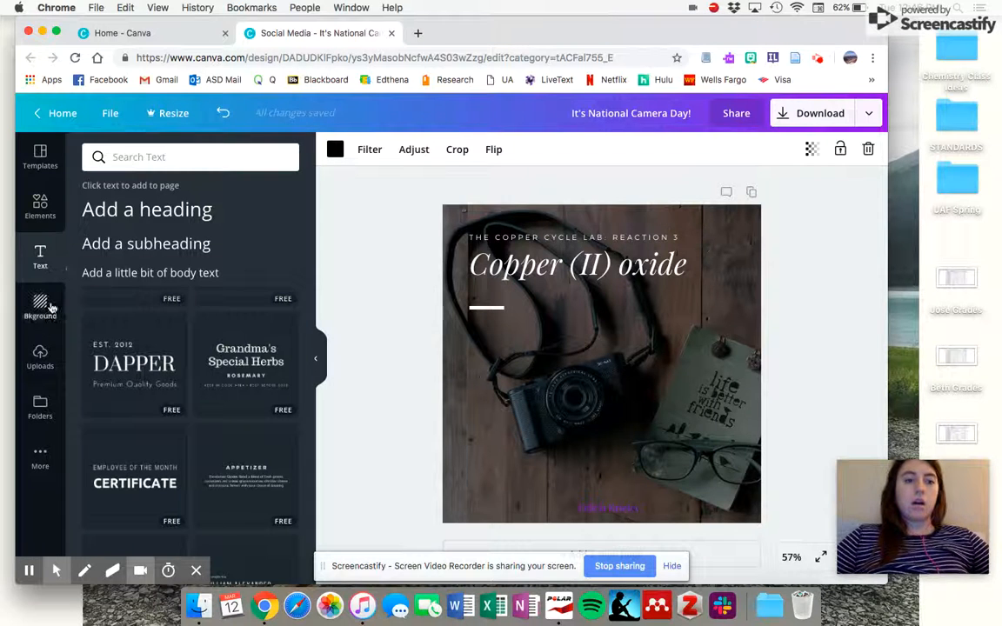
Scroll through the Bkground library of ready-made background images
left_click(40, 306)
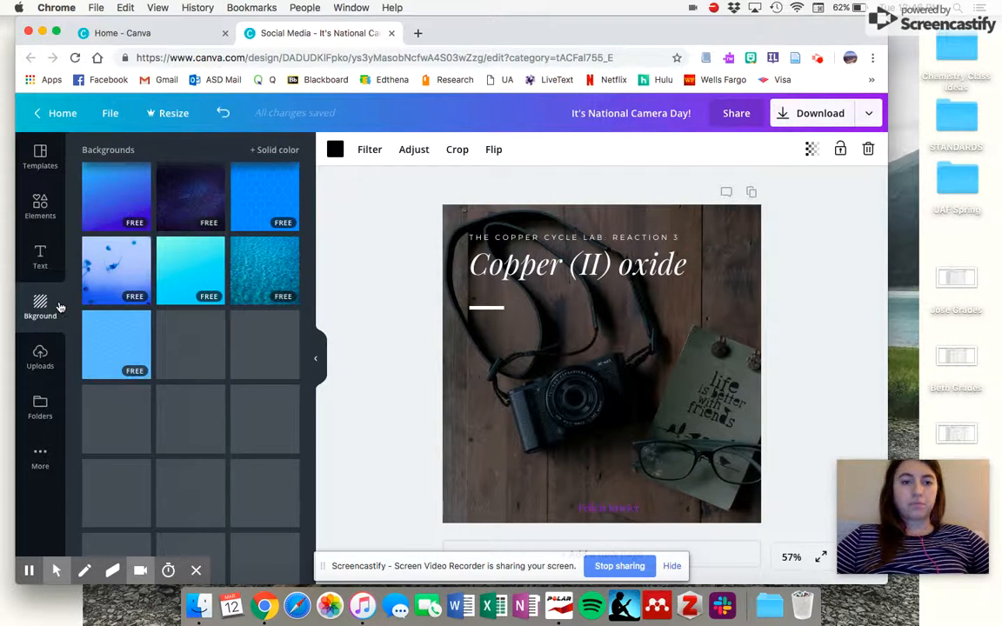
scroll("down", 3)
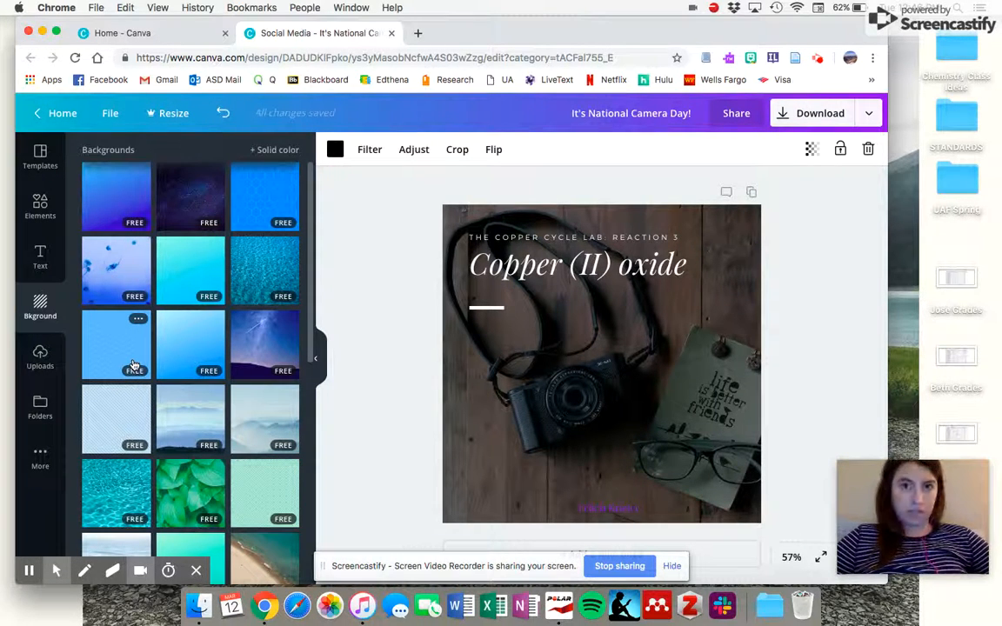
scroll("down", 3)
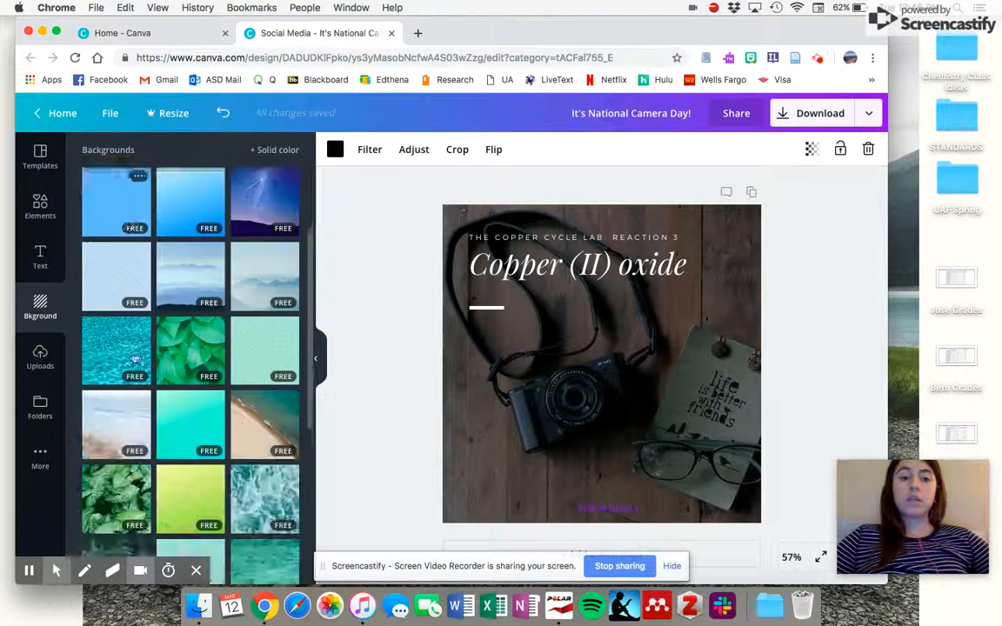
scroll("down", 3)
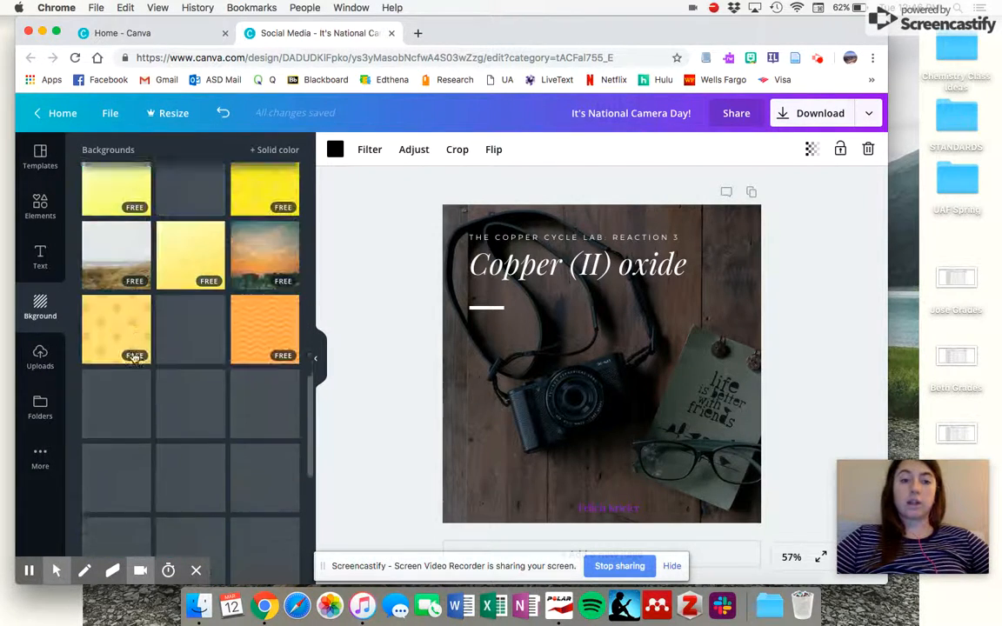
scroll("down", 3)
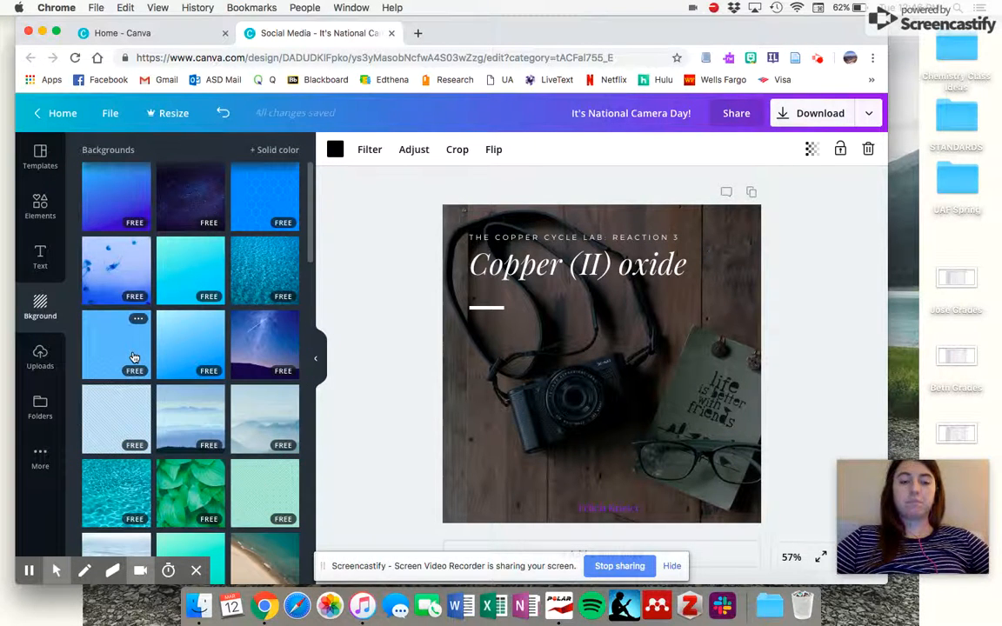
mouse_move(180, 264)
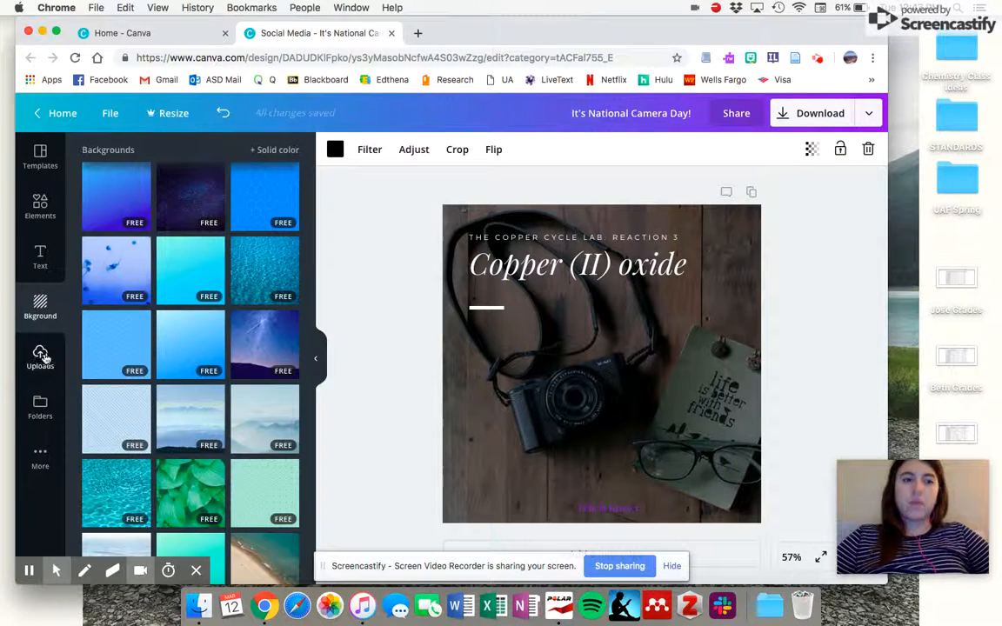
Upload IMG_2325.jpg from the Desktop into the Uploads panel
left_click(40, 356)
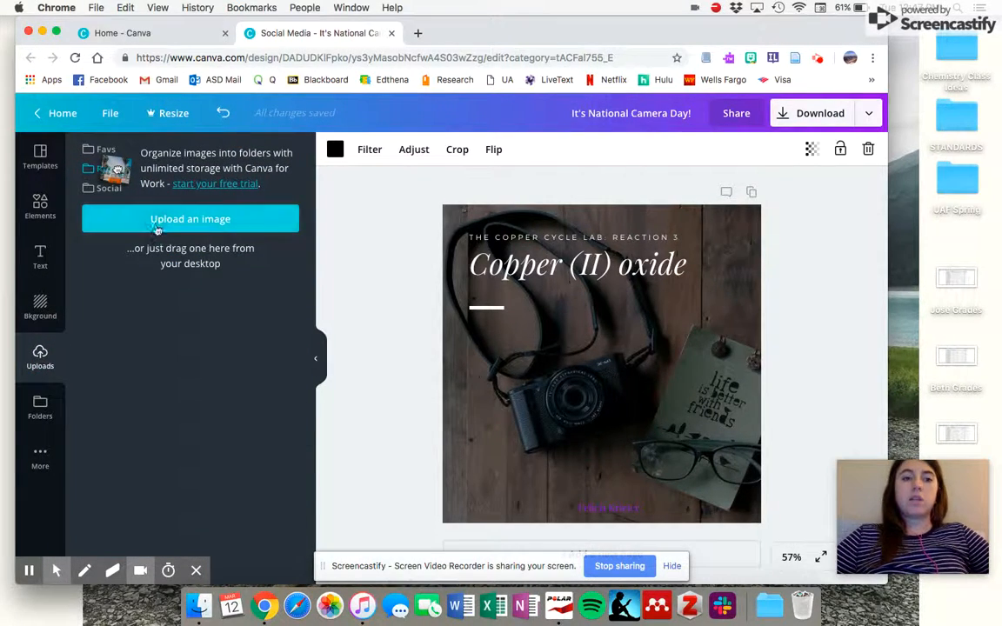
left_click(189, 218)
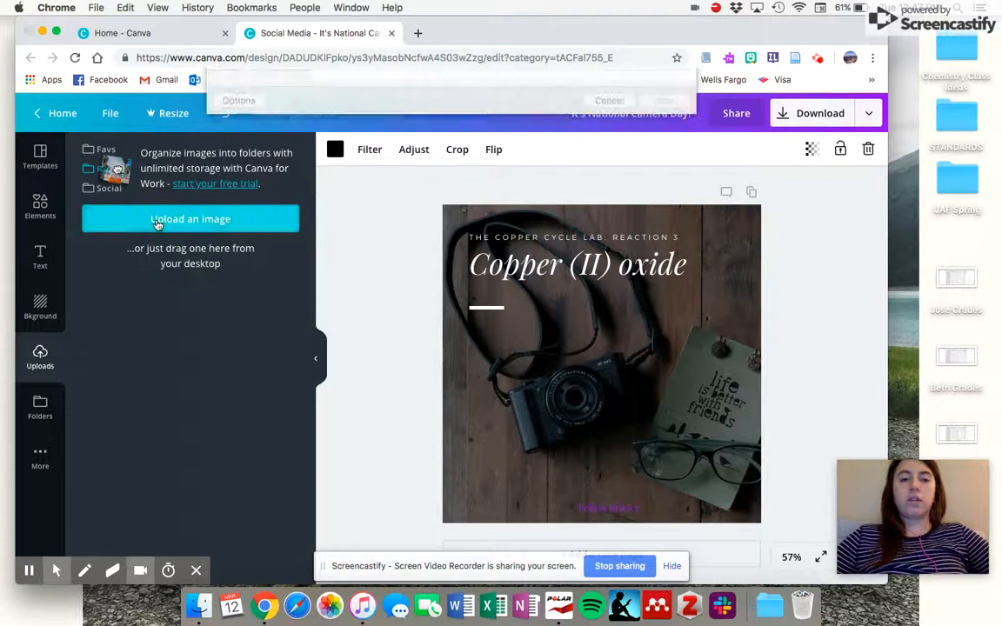
left_click(189, 219)
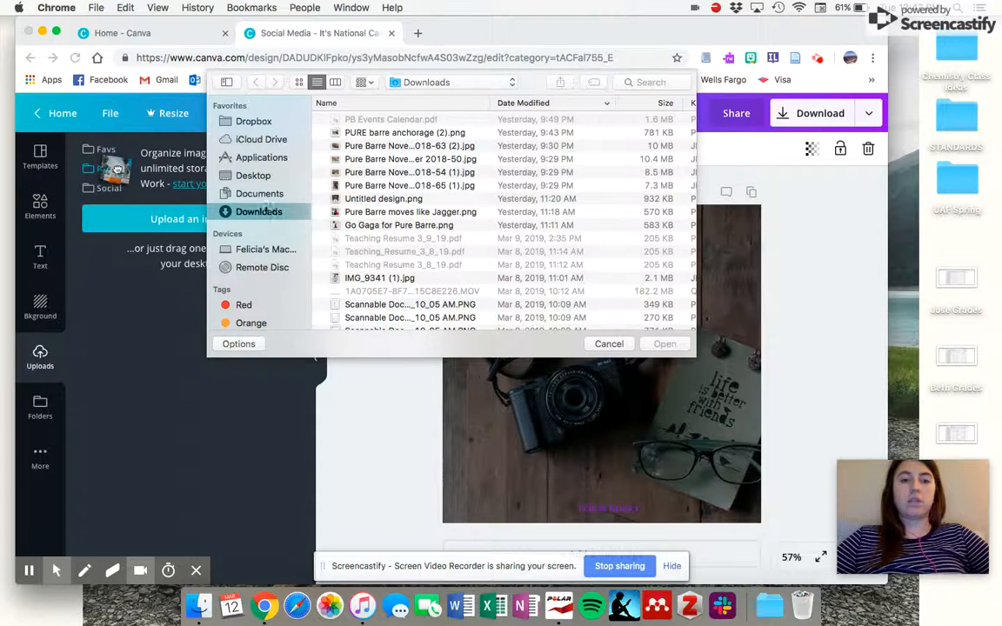
left_click(253, 175)
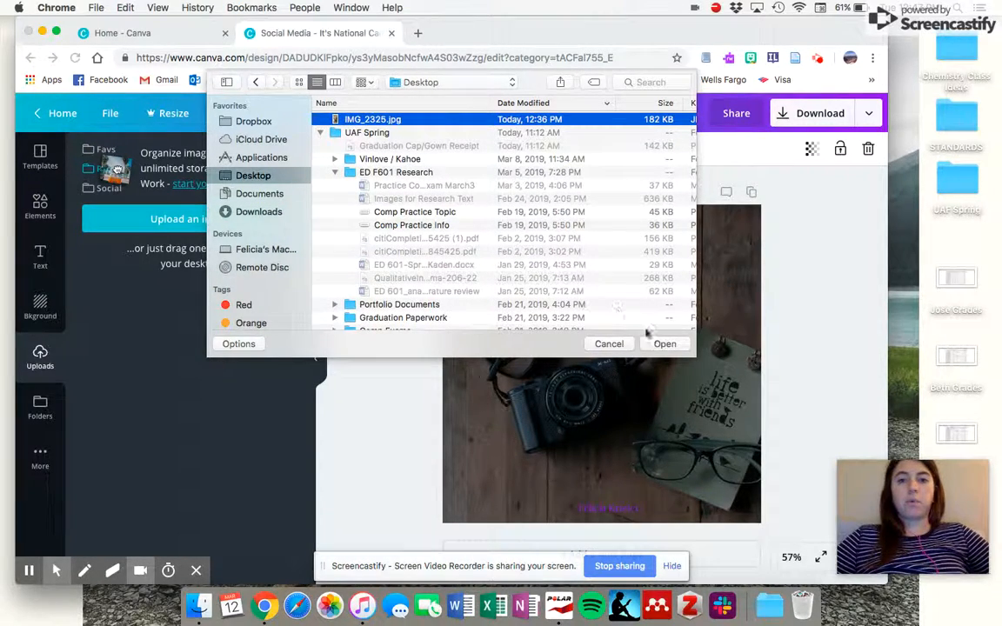
left_click(664, 343)
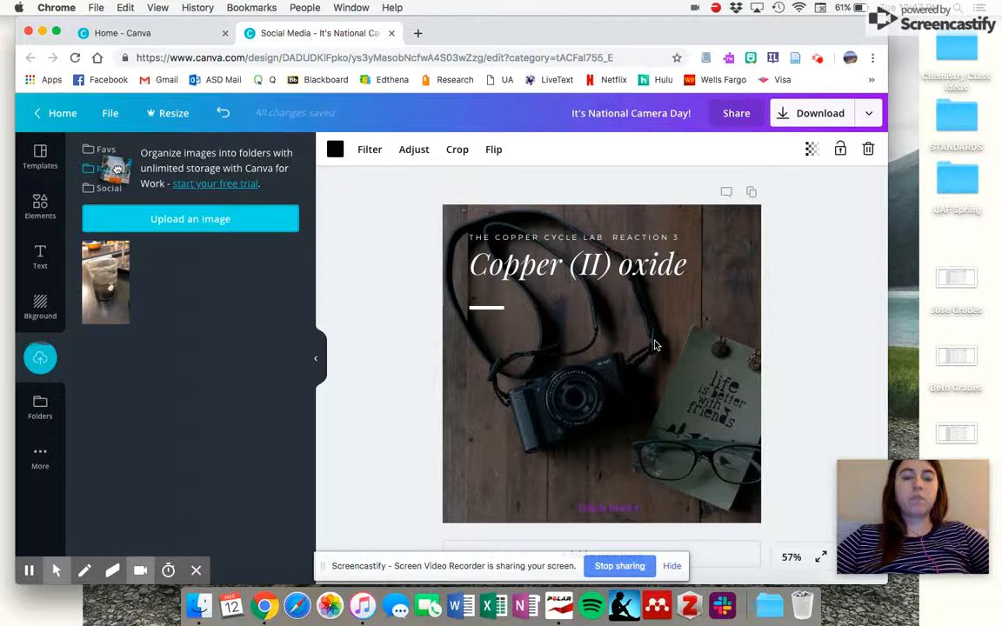
Drag the uploaded beaker photo onto the camera image to replace it
left_click(40, 358)
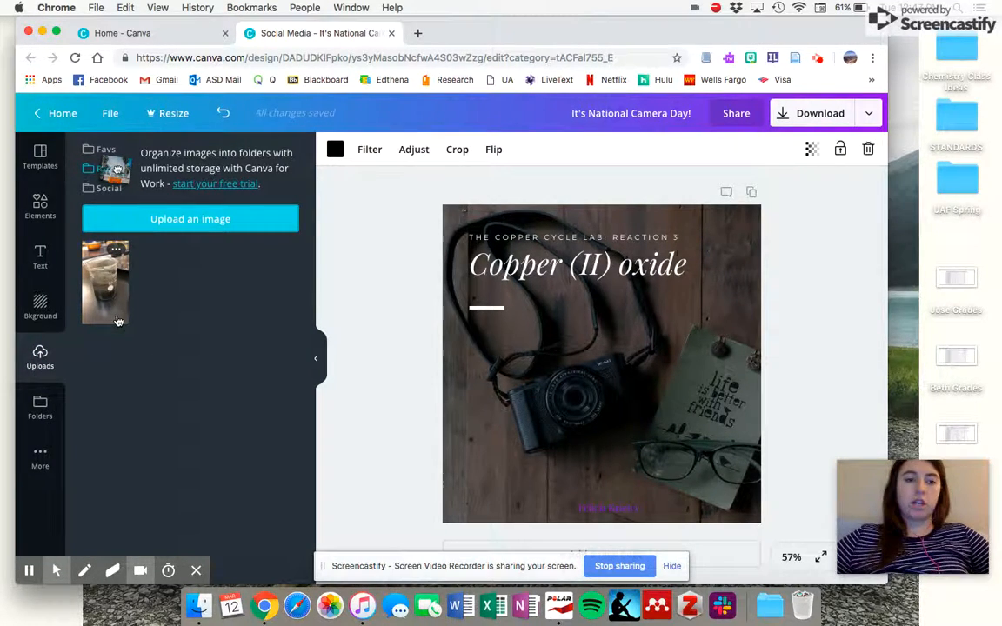
left_click_drag(106, 282, 426, 360)
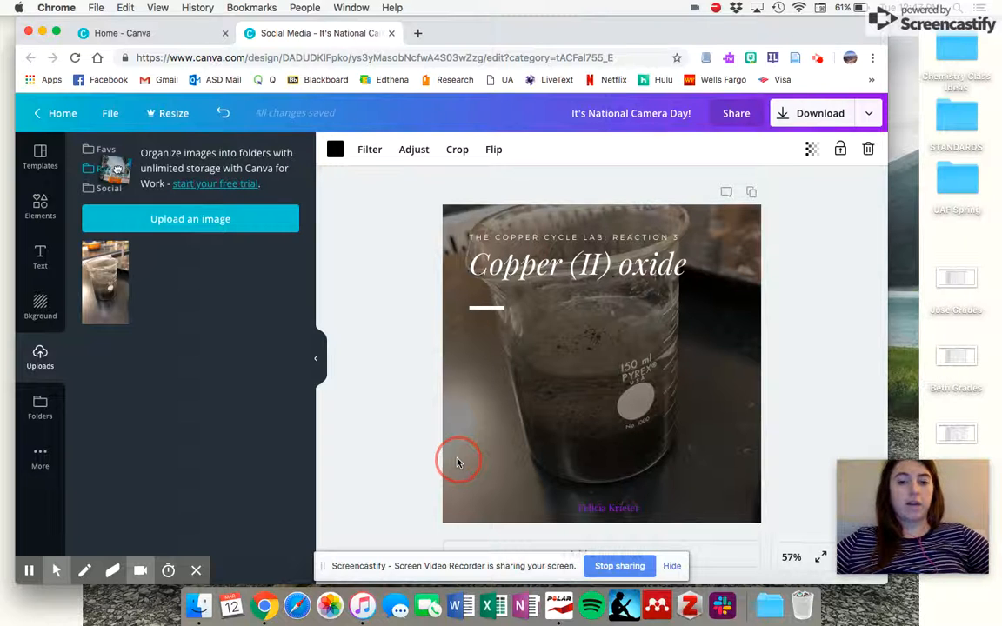
Reposition the beaker photo inside its frame and confirm the framing
left_click(457, 149)
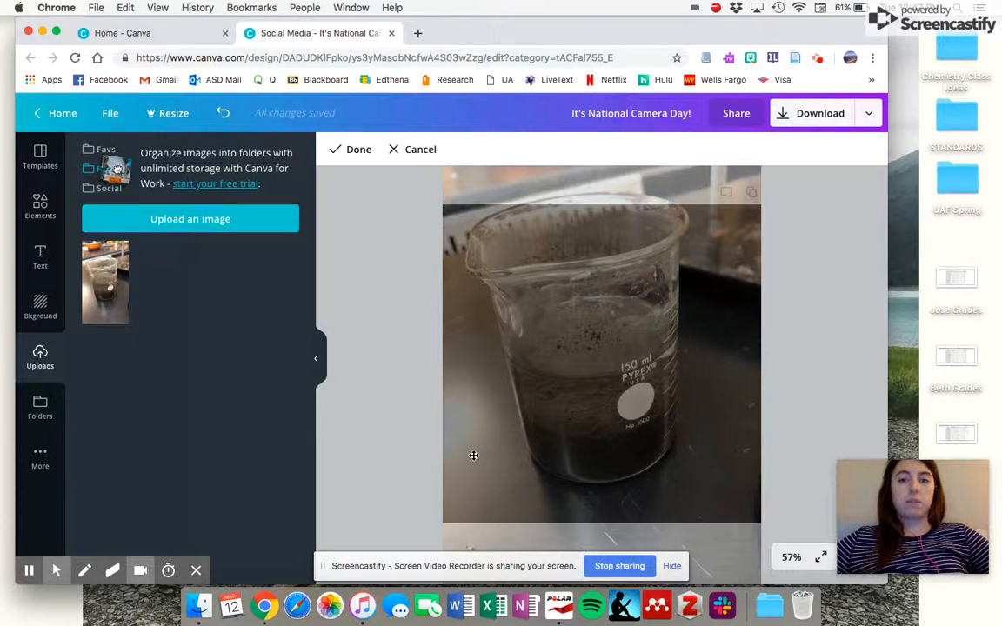
mouse_move(724, 554)
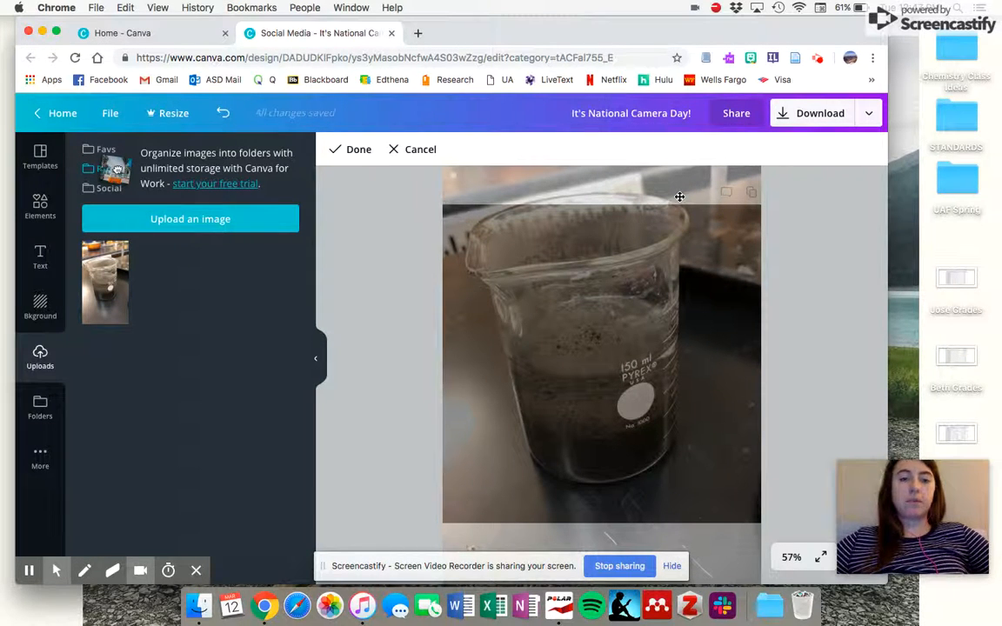
mouse_move(700, 539)
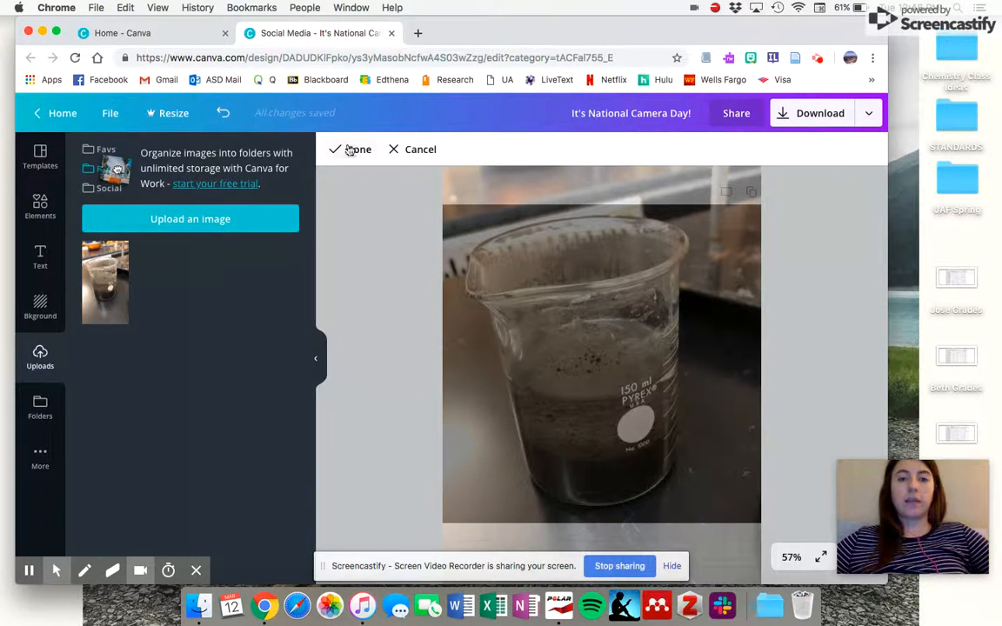
left_click(357, 148)
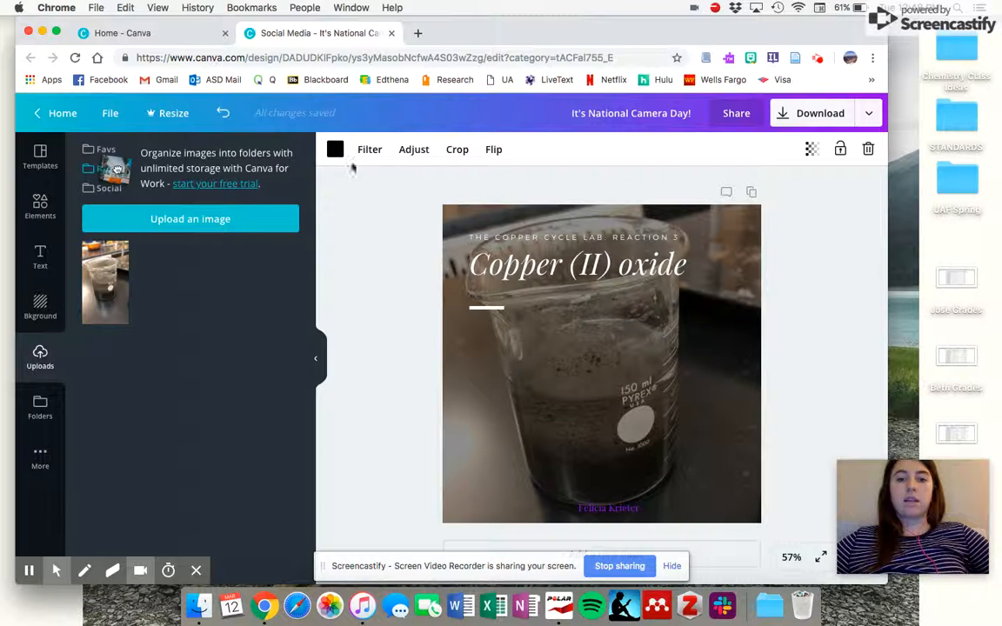
mouse_move(485, 313)
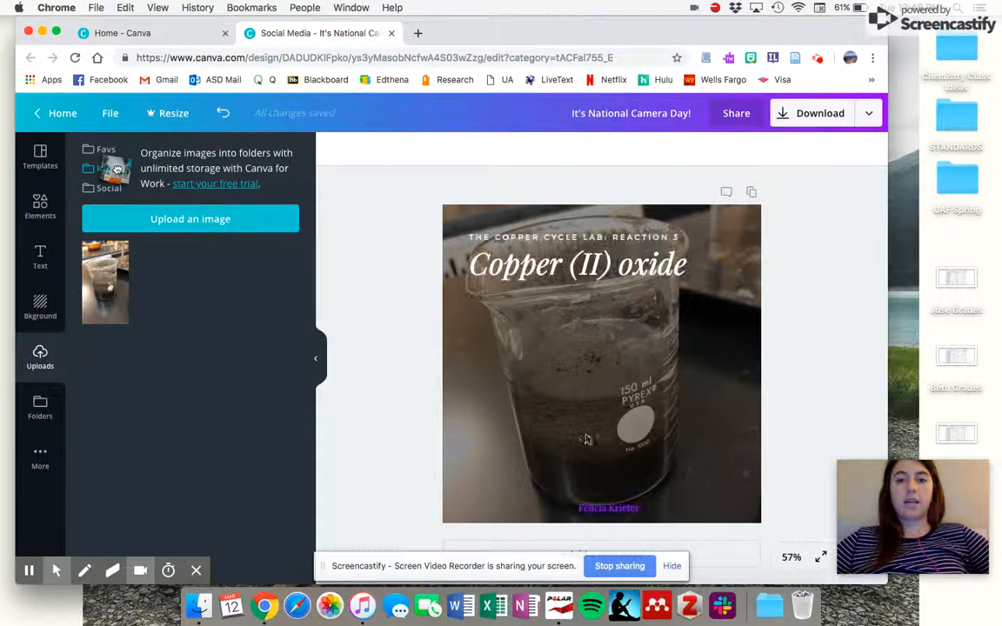
mouse_move(382, 311)
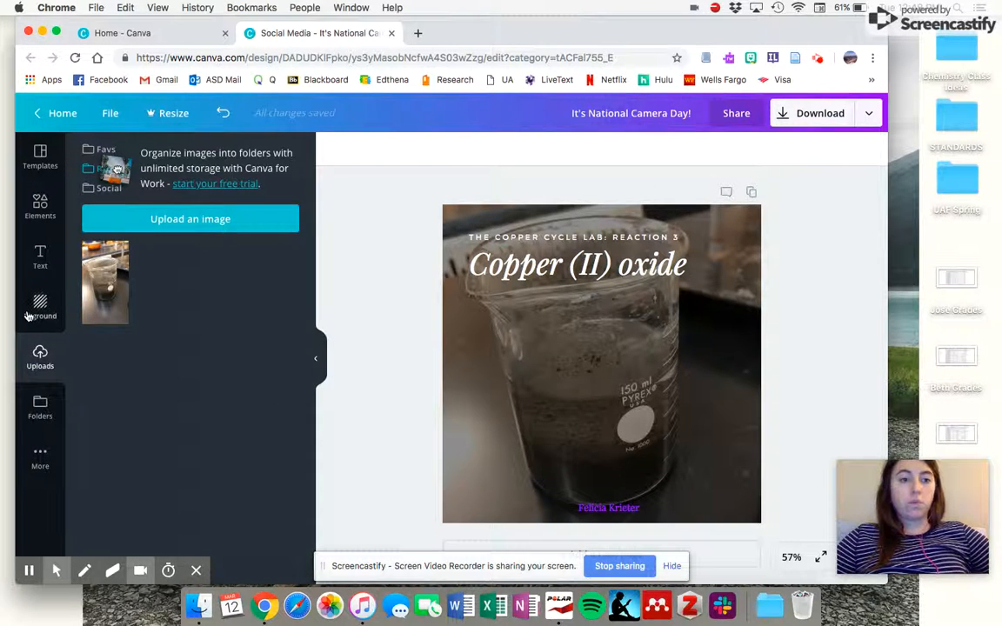
Search elements for 'arrow' and add the teal curved arrow to the beaker photo
left_click(40, 206)
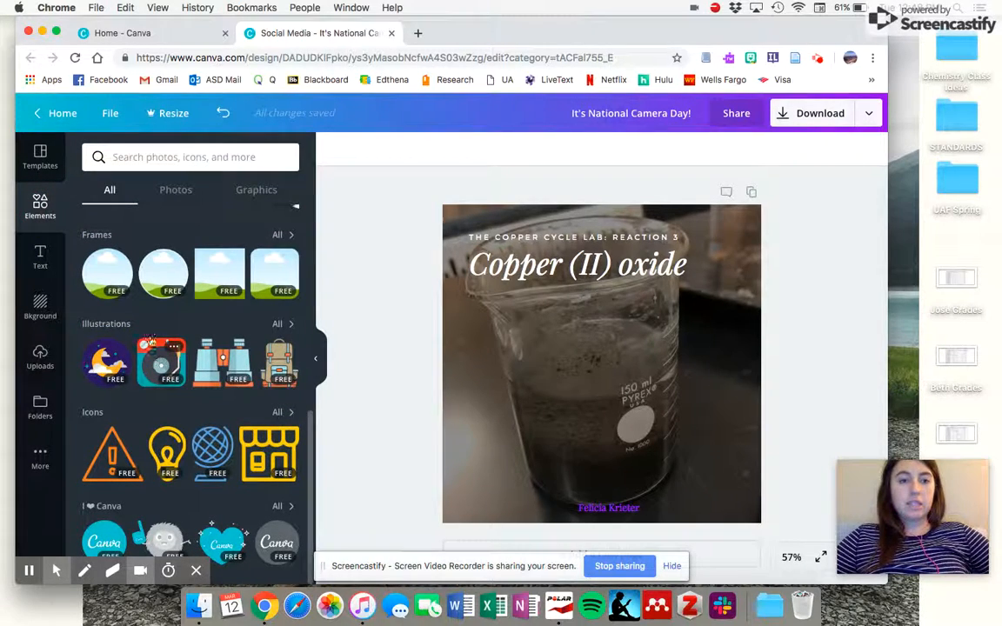
left_click(190, 156)
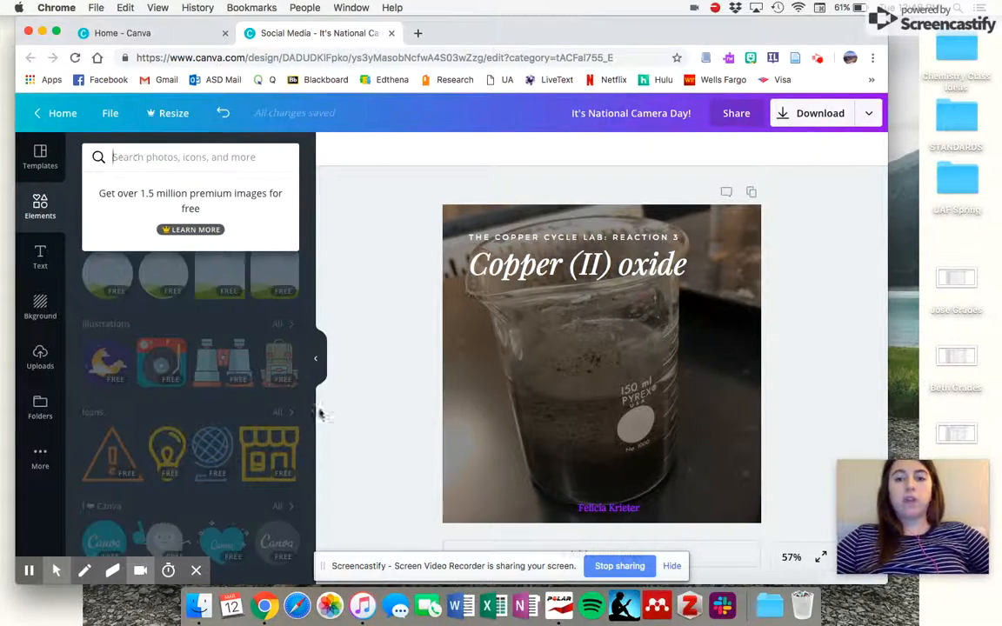
mouse_move(533, 433)
type("c")
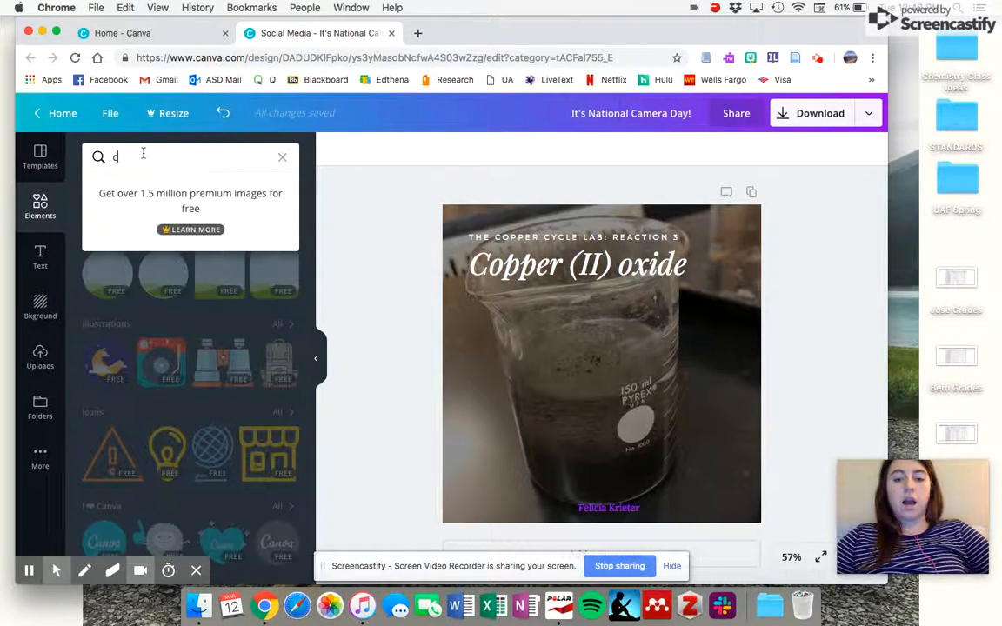
type("arrow")
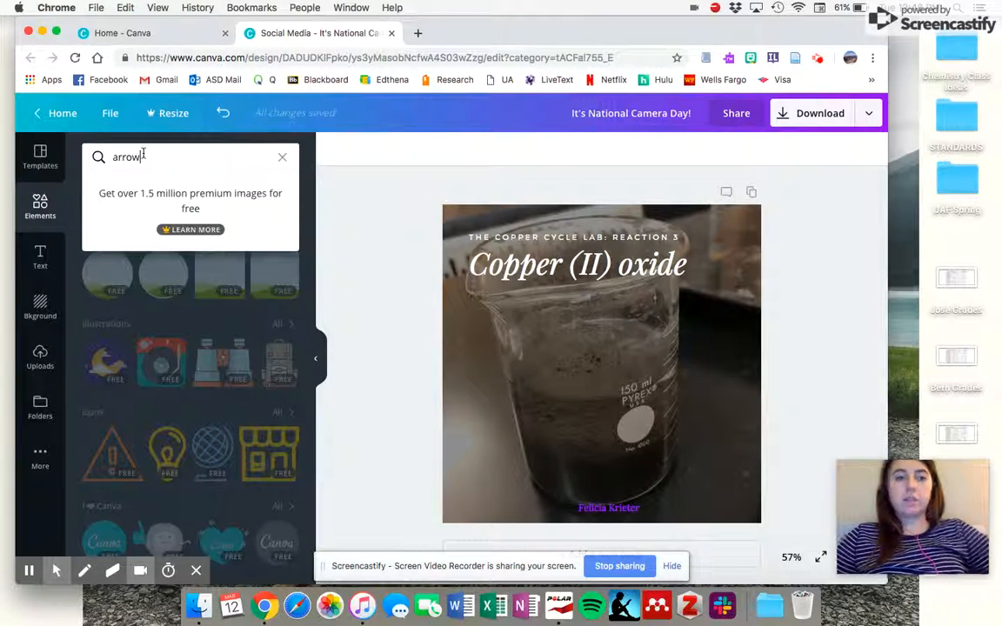
key("Return")
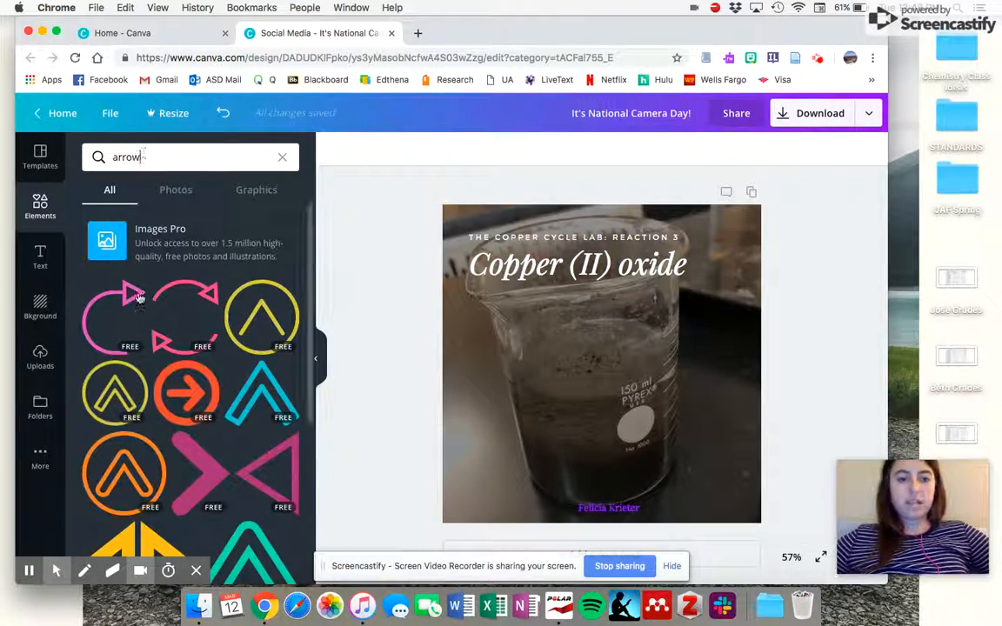
scroll("down", 3)
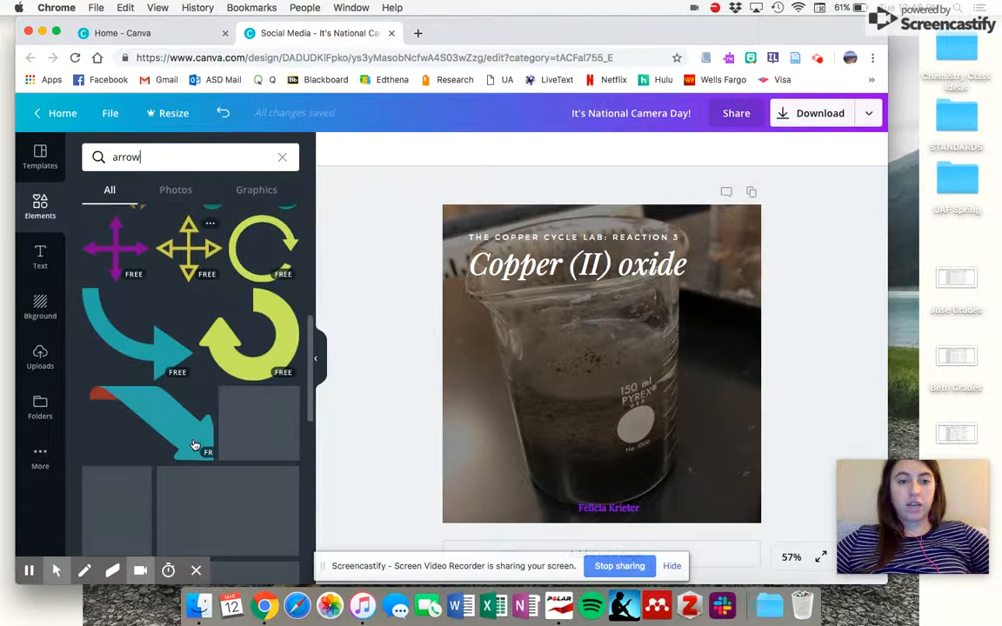
left_click(135, 331)
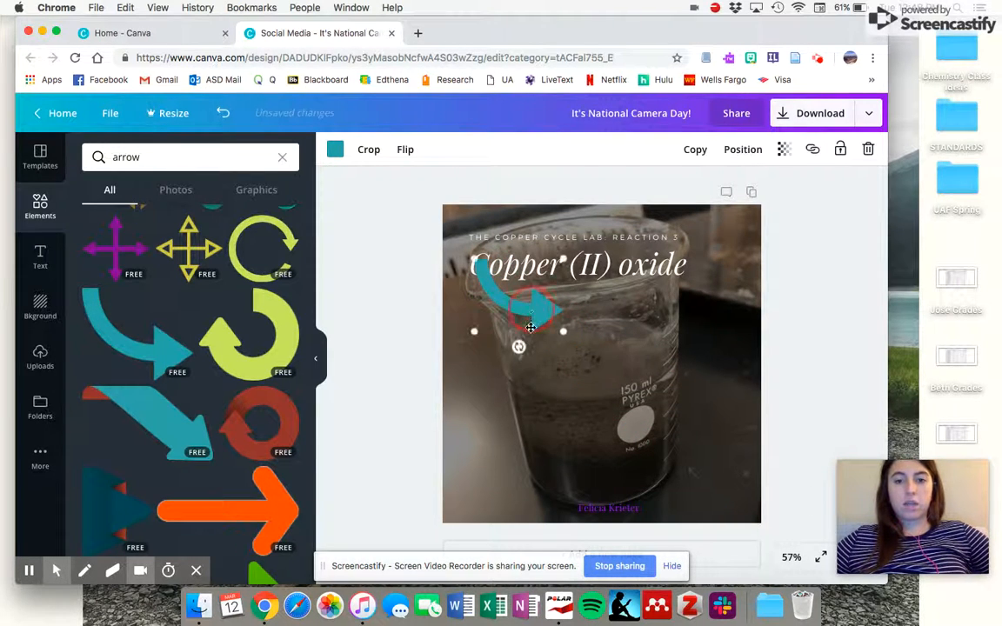
Move and tilt the arrow toward the beaker's lower left, and centre the name credit at the bottom
left_click_drag(531, 313, 496, 465)
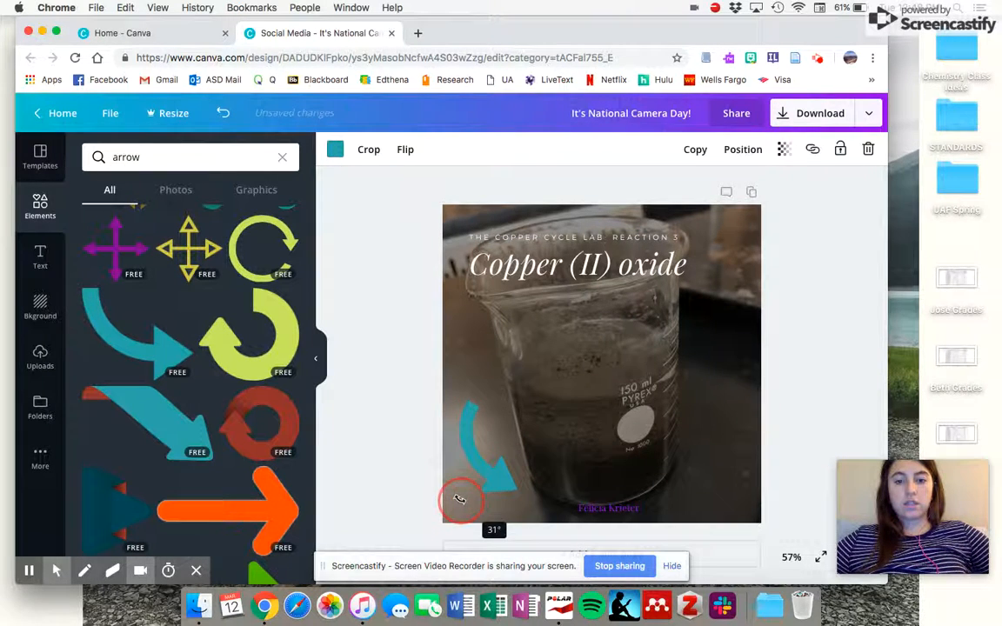
left_click_drag(461, 500, 483, 417)
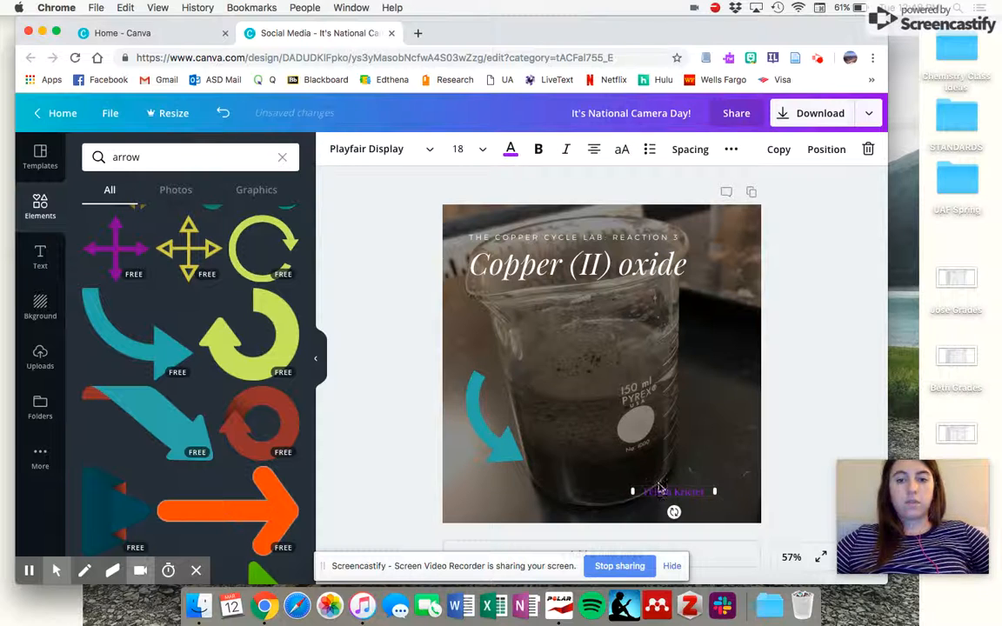
left_click(630, 491)
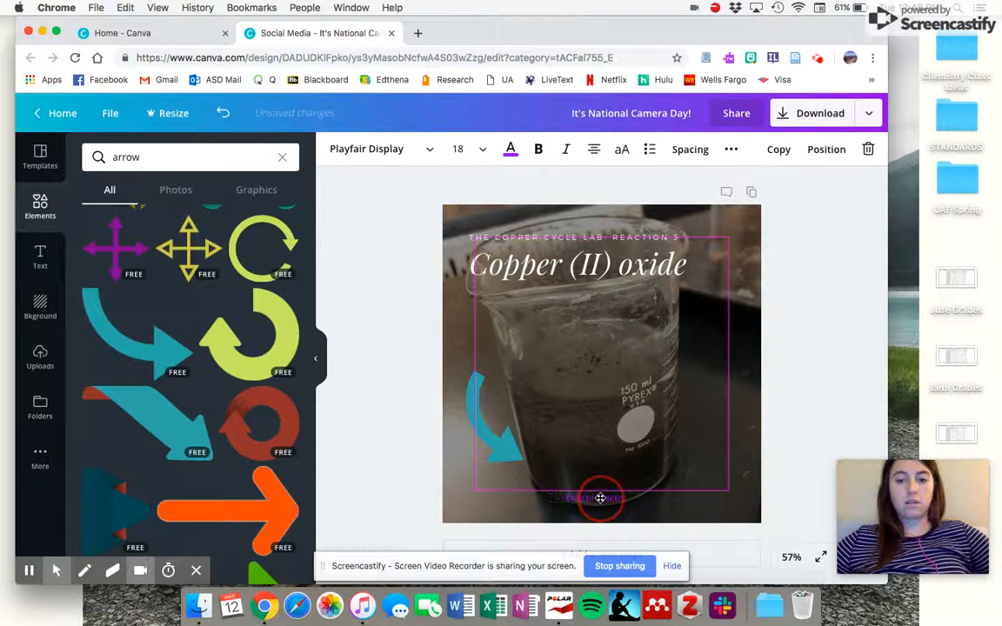
left_click(704, 461)
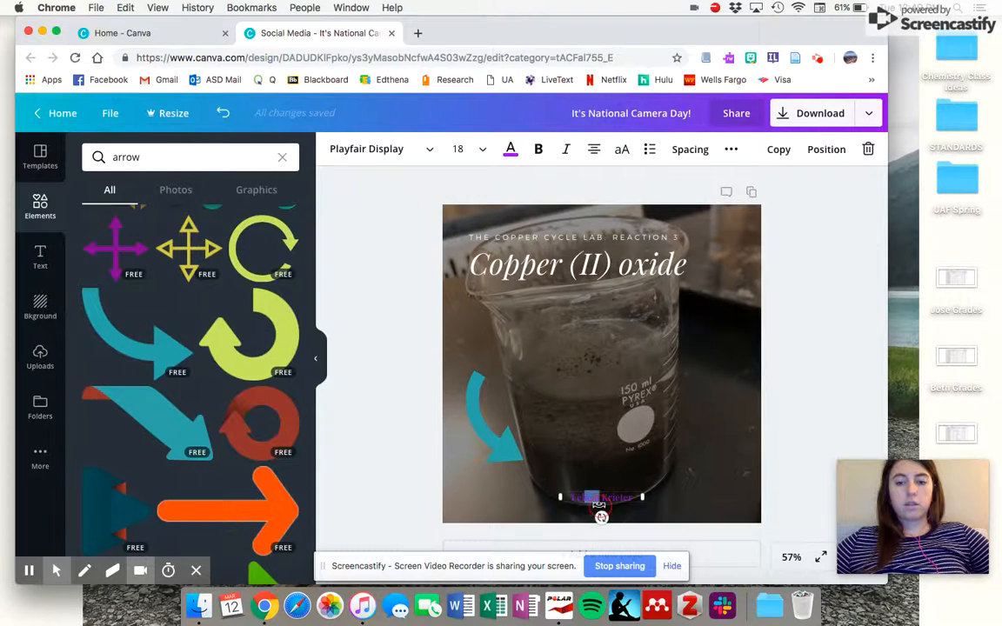
left_click_drag(601, 496, 630, 503)
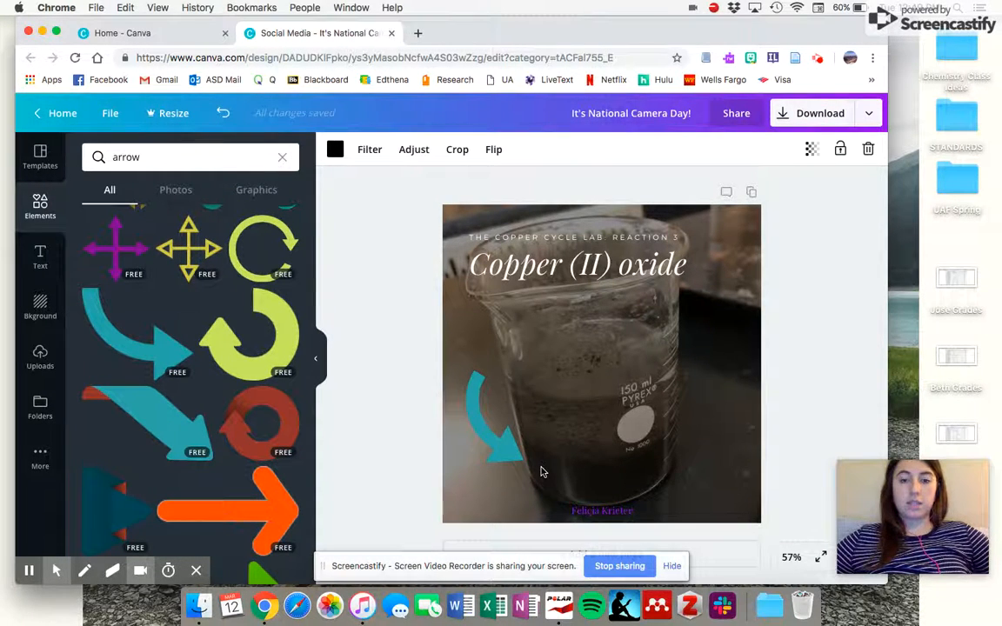
Shrink the teal arrow to a smaller size and deselect it
left_click(487, 417)
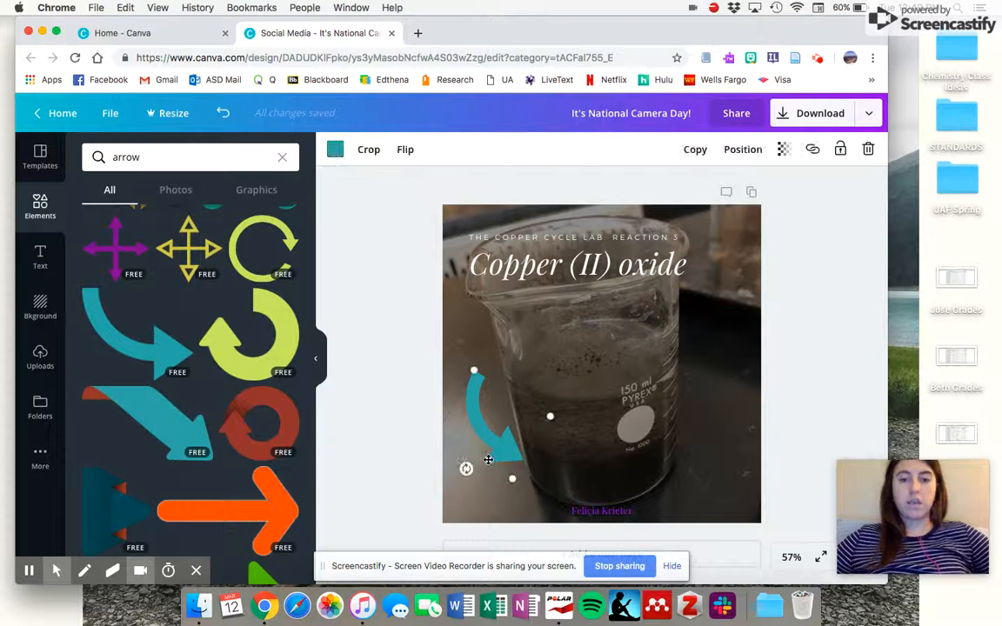
left_click_drag(487, 460, 488, 417)
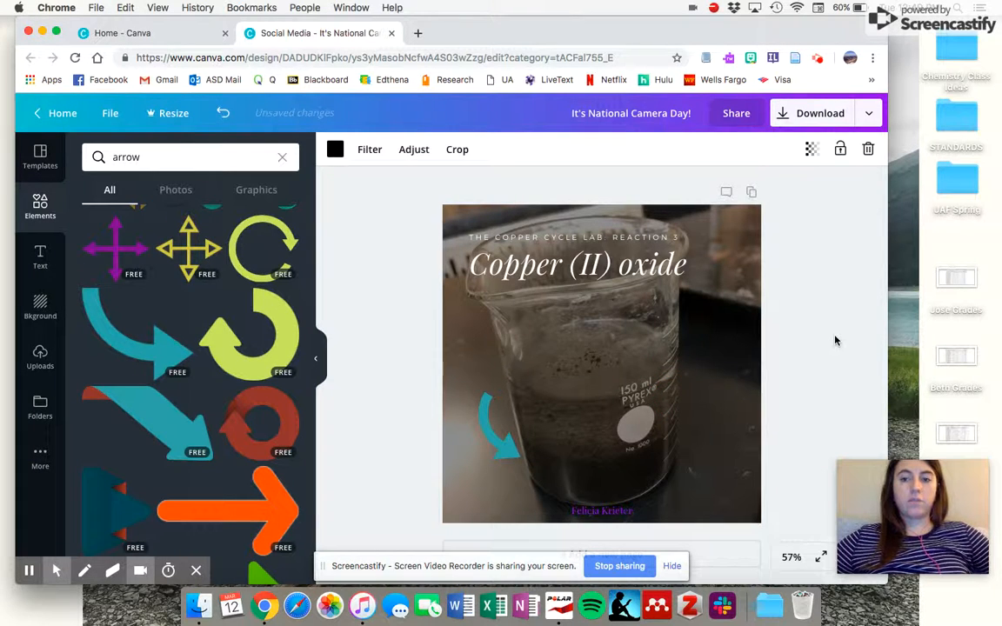
left_click(835, 340)
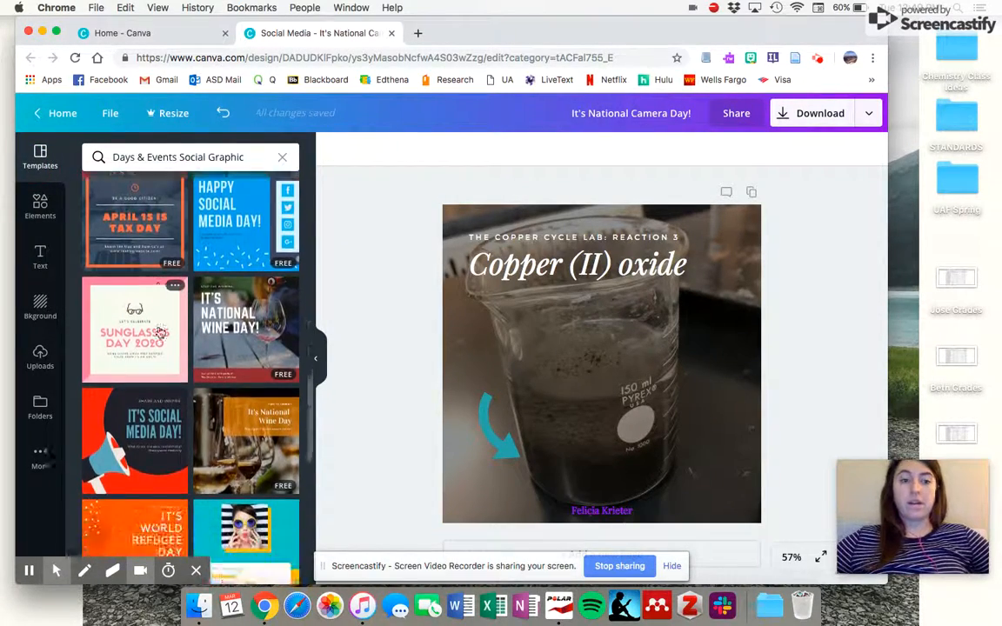
Scroll further through the Days & Events Social Graphic template results
scroll("down", 3)
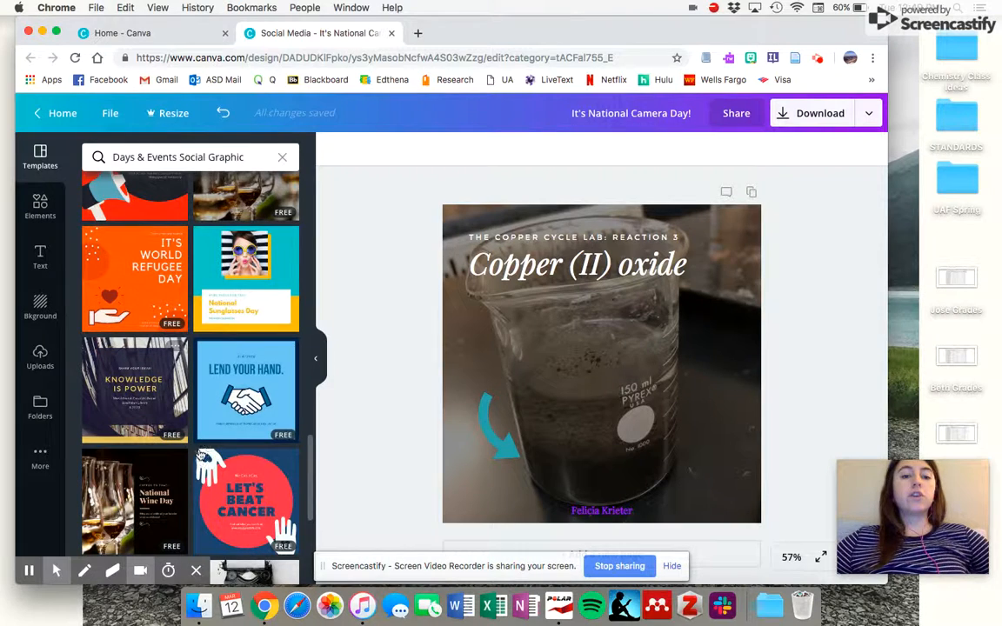
scroll("down", 3)
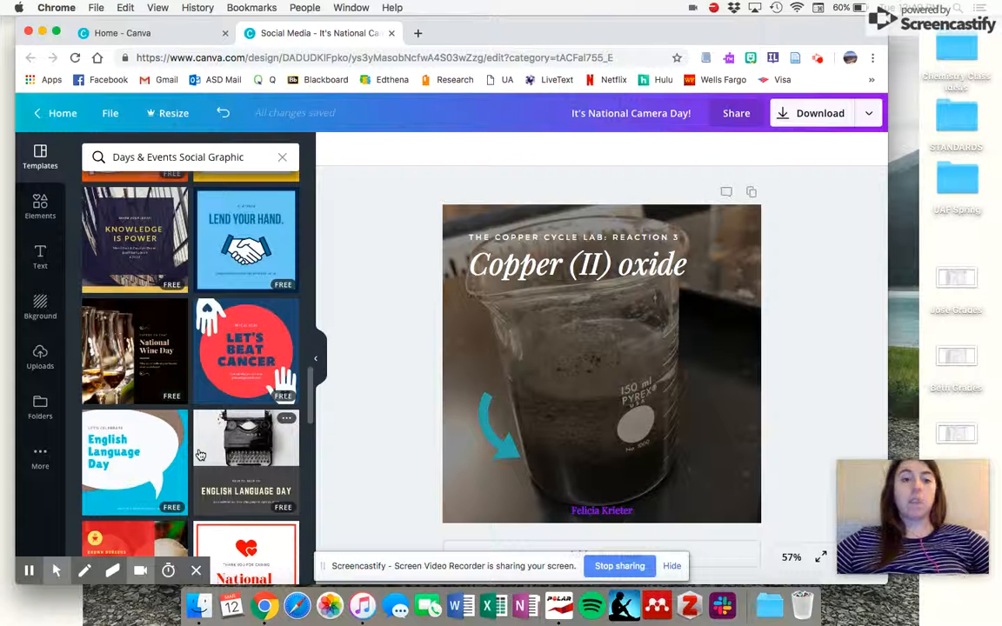
mouse_move(215, 237)
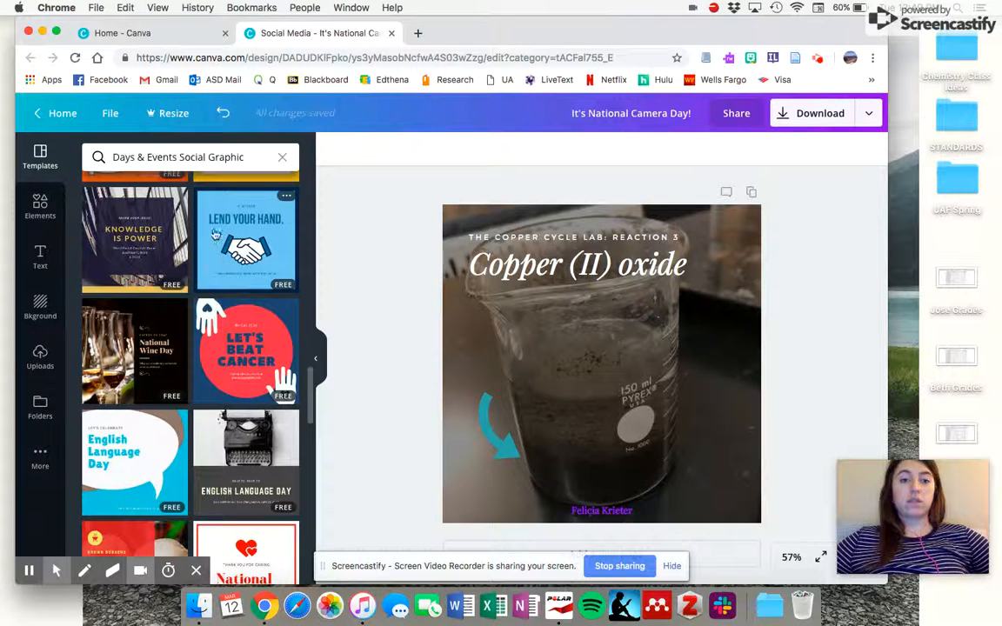
mouse_move(285, 383)
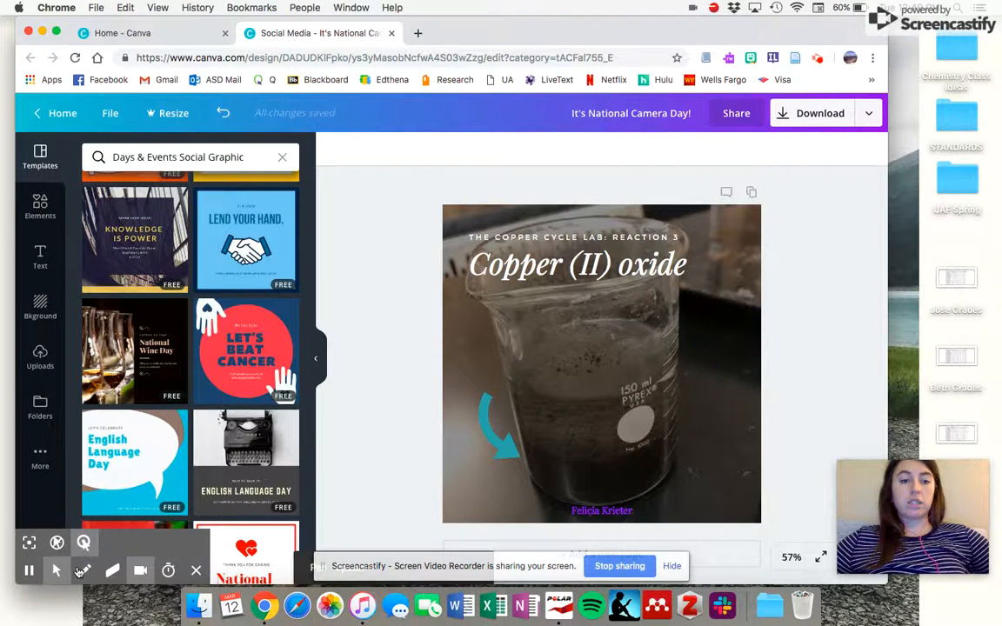
left_click(85, 569)
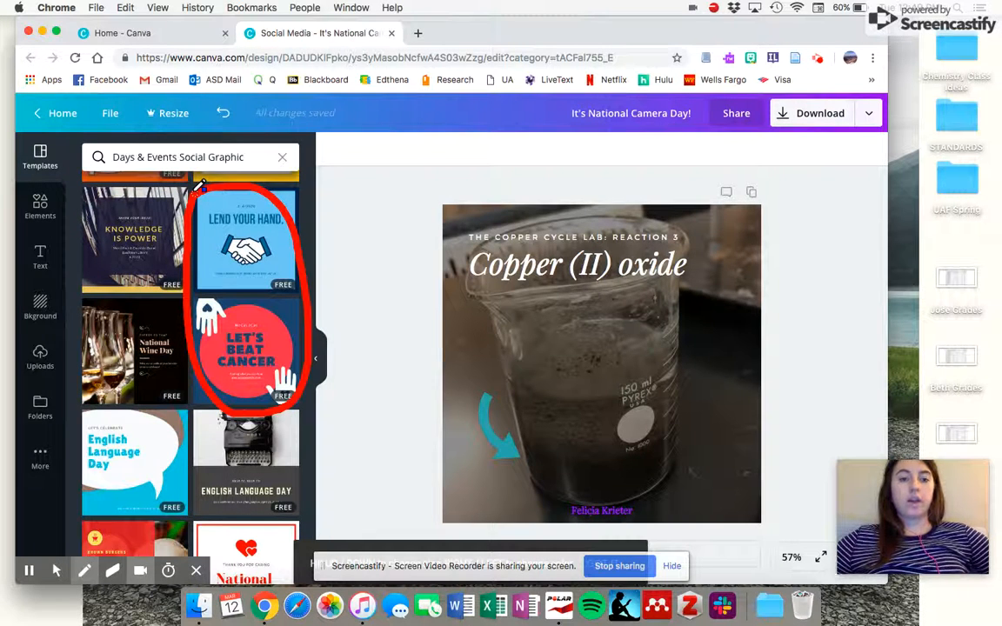
left_click(85, 569)
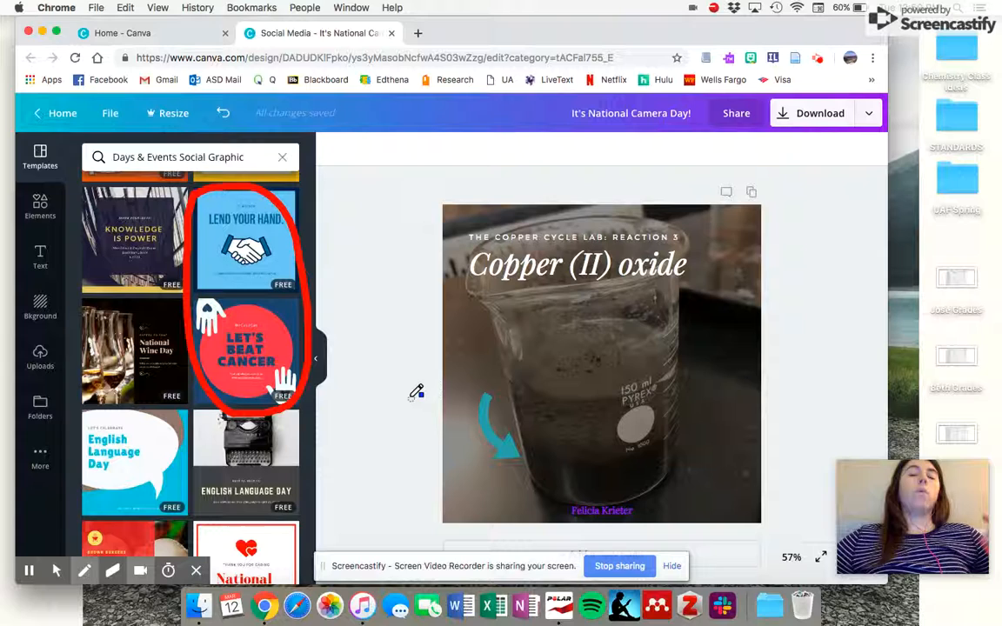
mouse_move(434, 337)
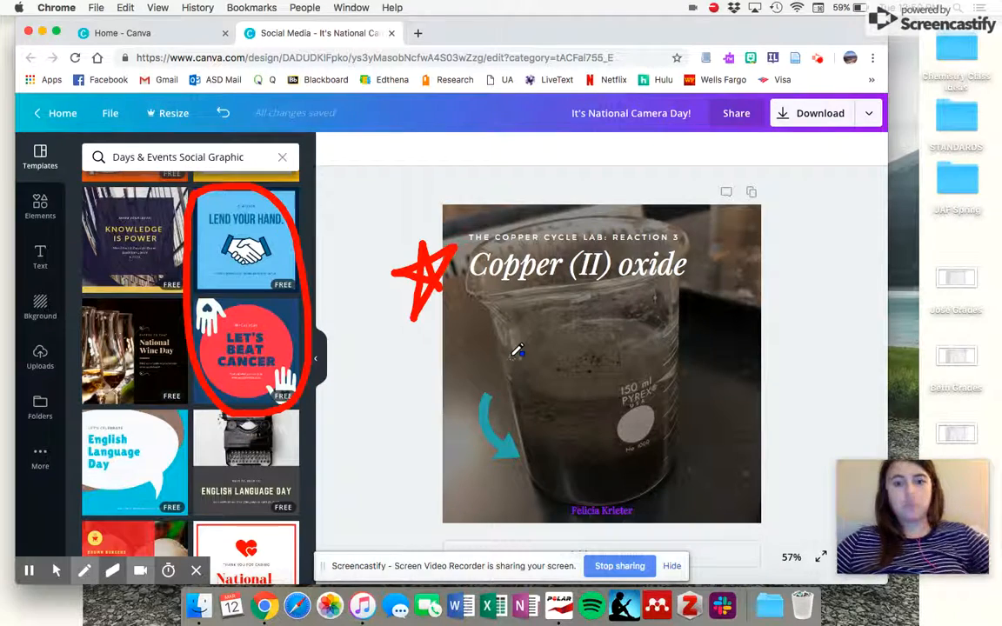
mouse_move(465, 533)
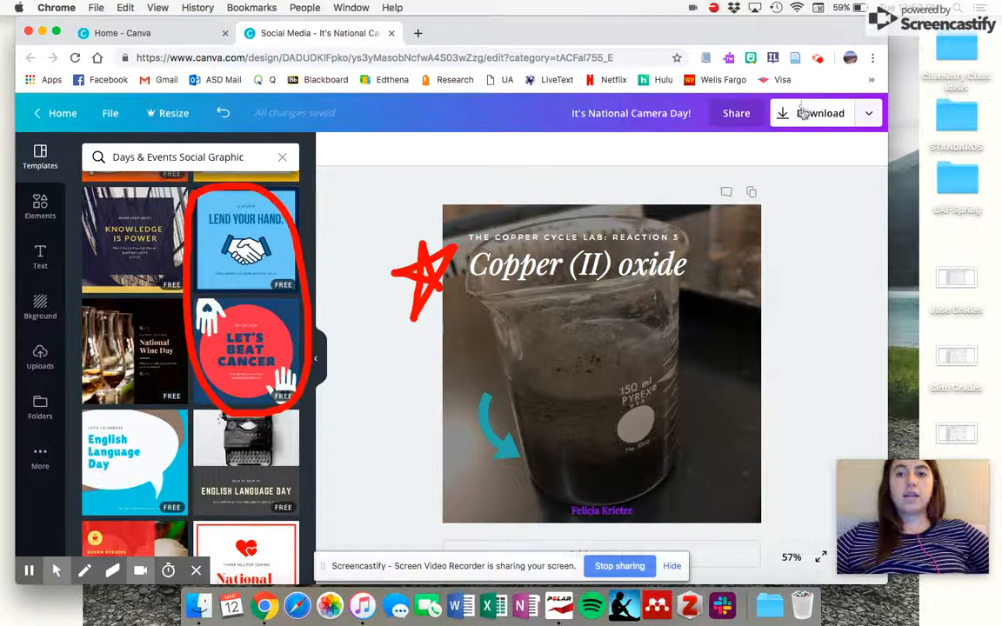
Export the beaker design with File type PNG
left_click(819, 113)
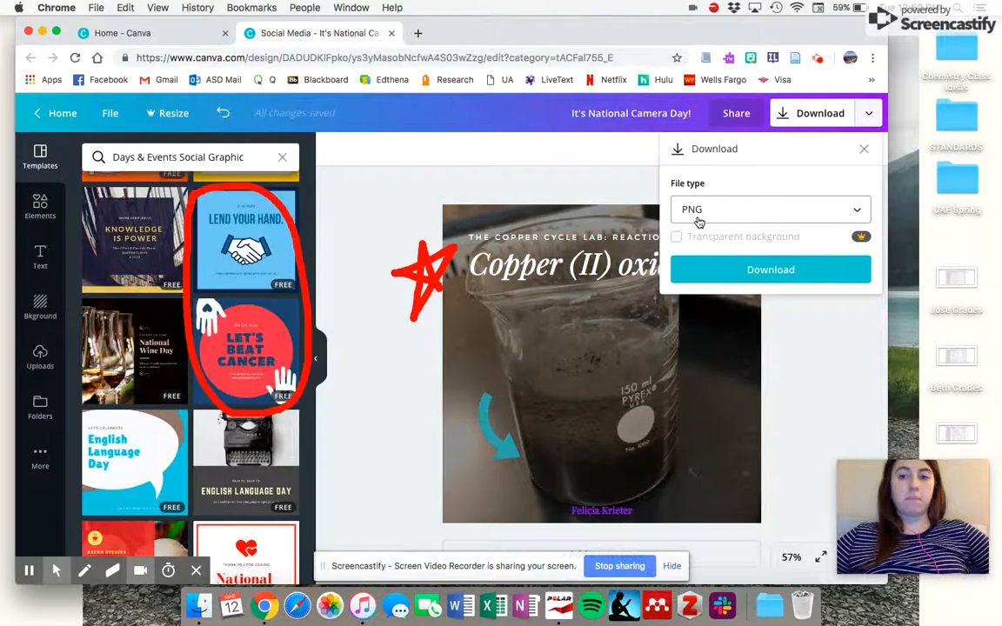
mouse_move(746, 270)
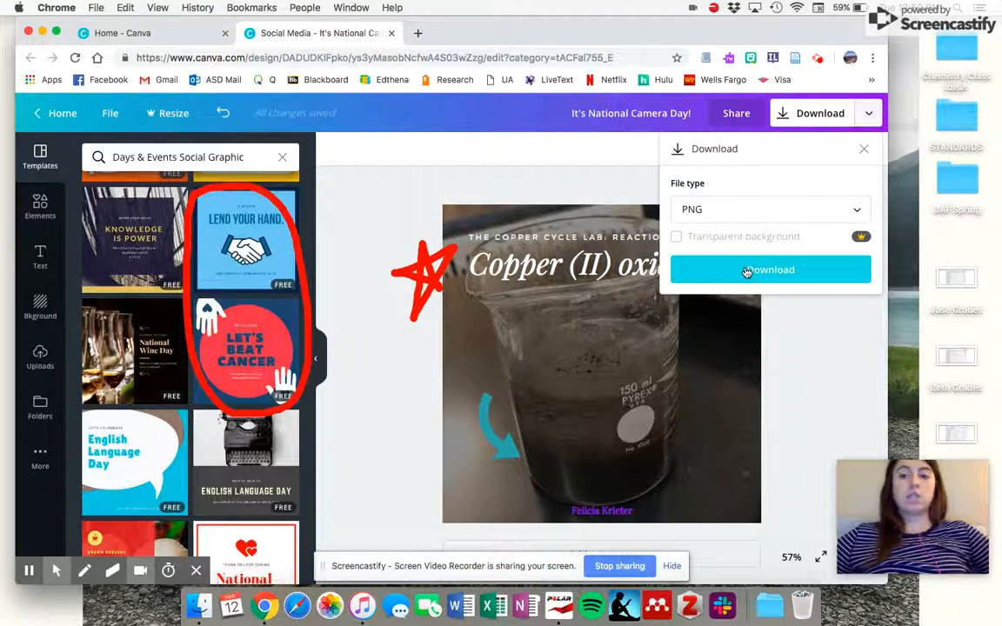
left_click(768, 269)
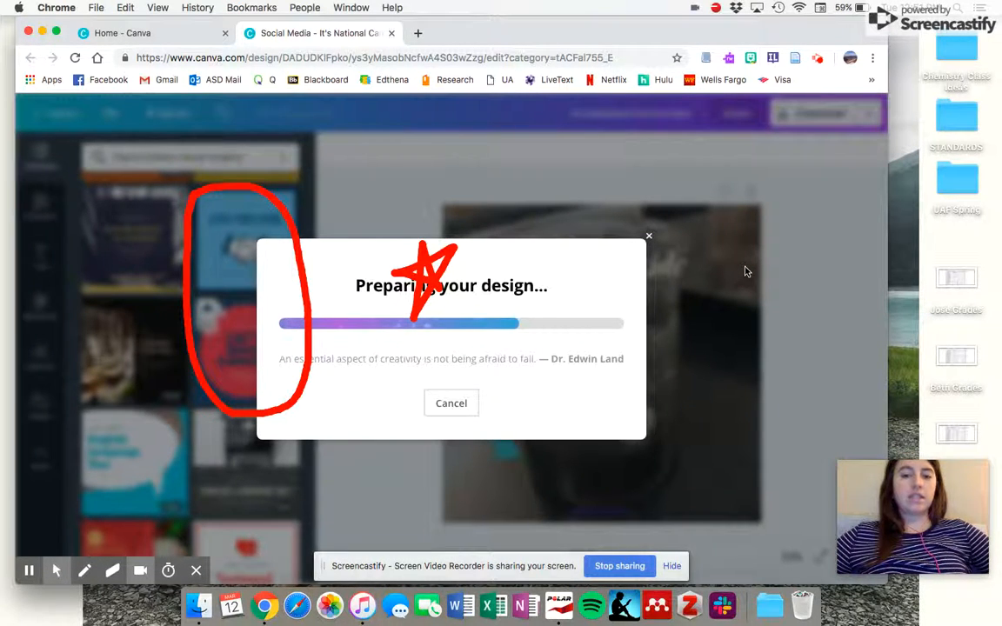
mouse_move(538, 342)
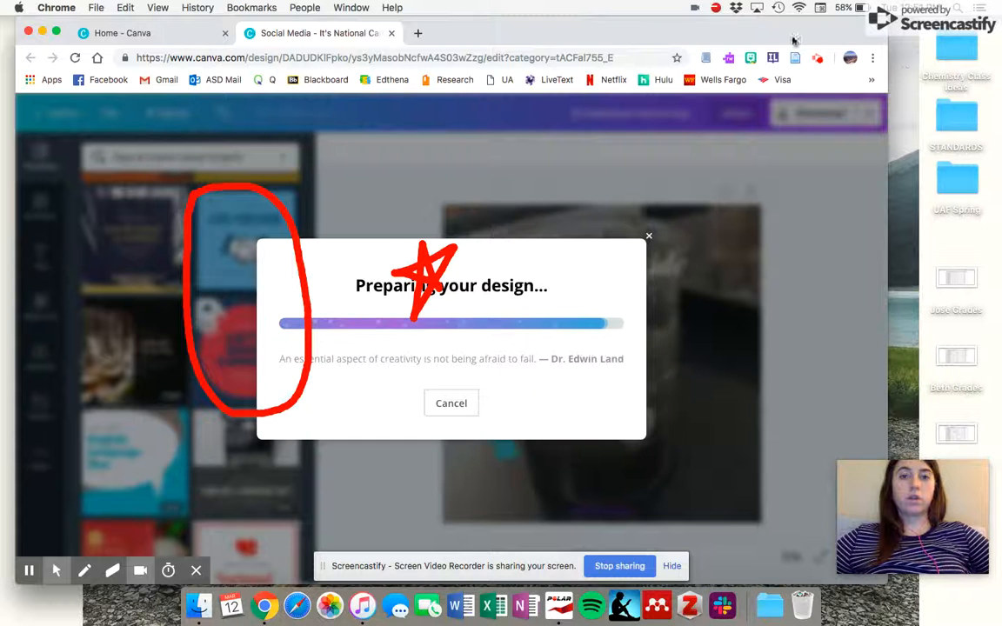
mouse_move(615, 305)
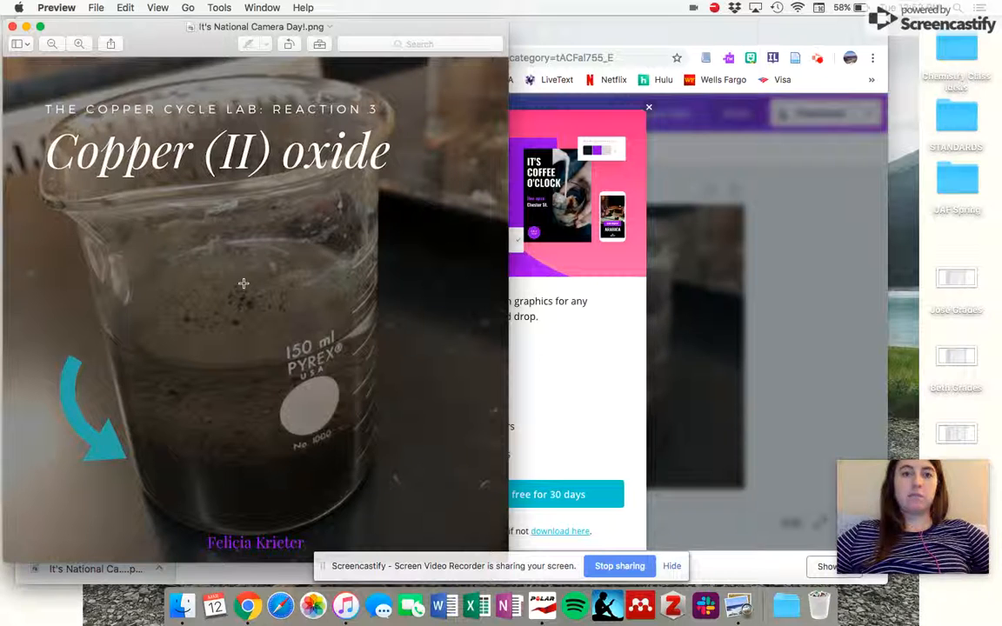
mouse_move(142, 277)
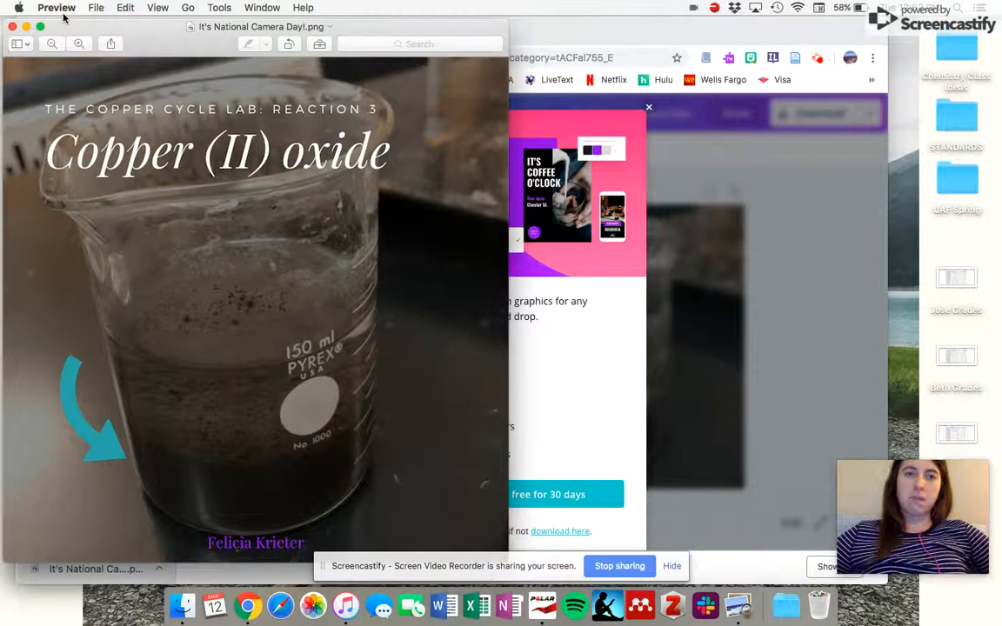
View the exported Copper (II) oxide beaker graphic in Preview
left_click(96, 7)
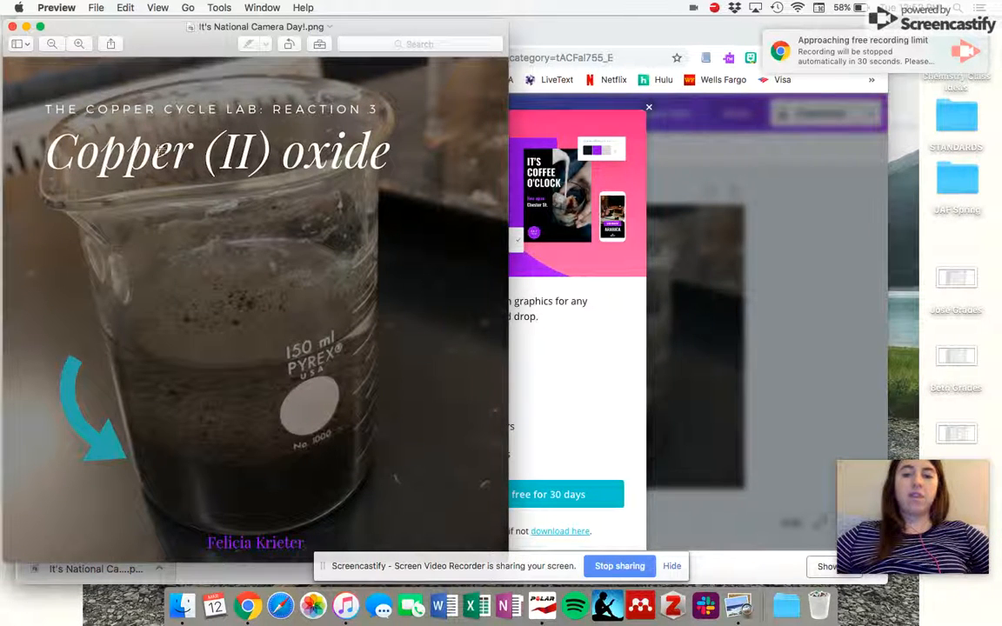
mouse_move(182, 604)
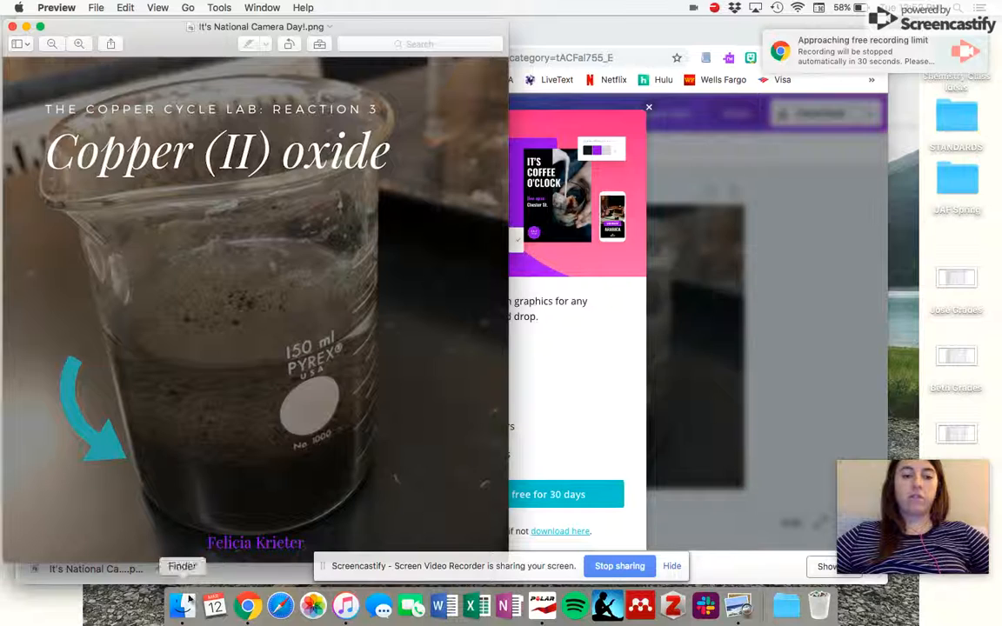
left_click(182, 604)
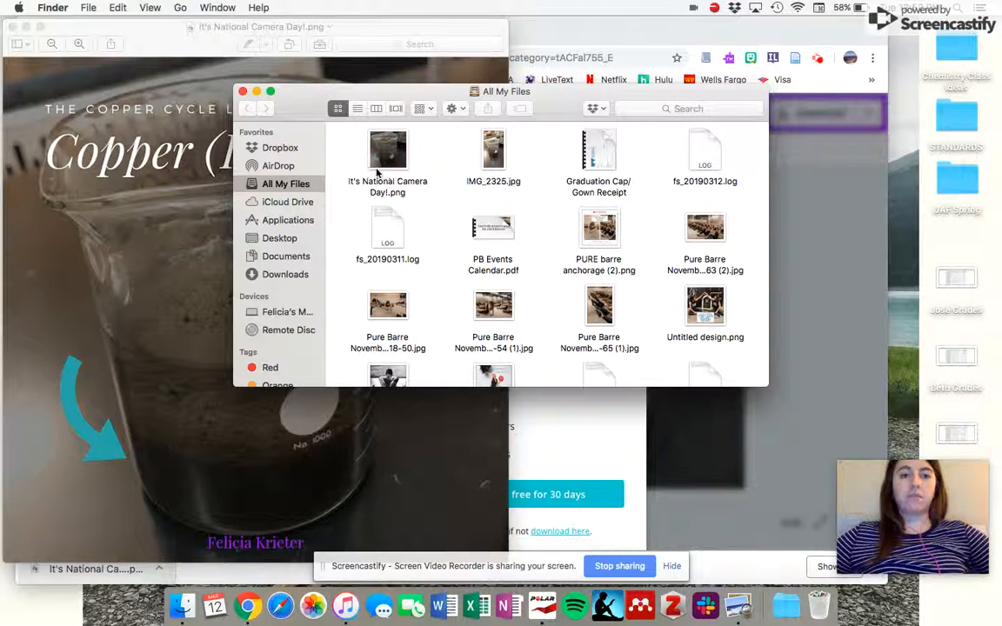
mouse_move(265, 108)
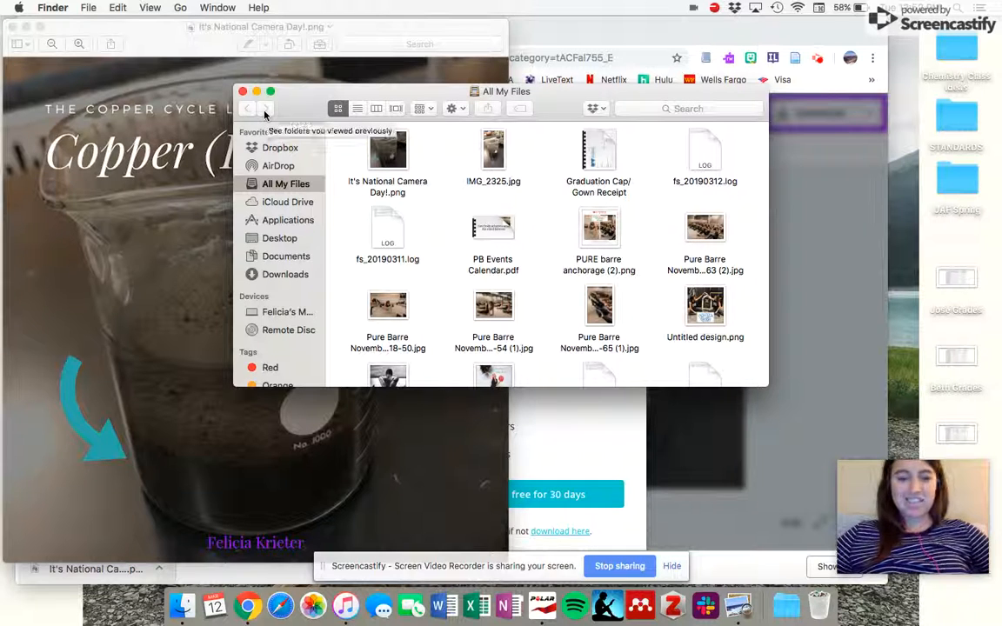
left_click(242, 90)
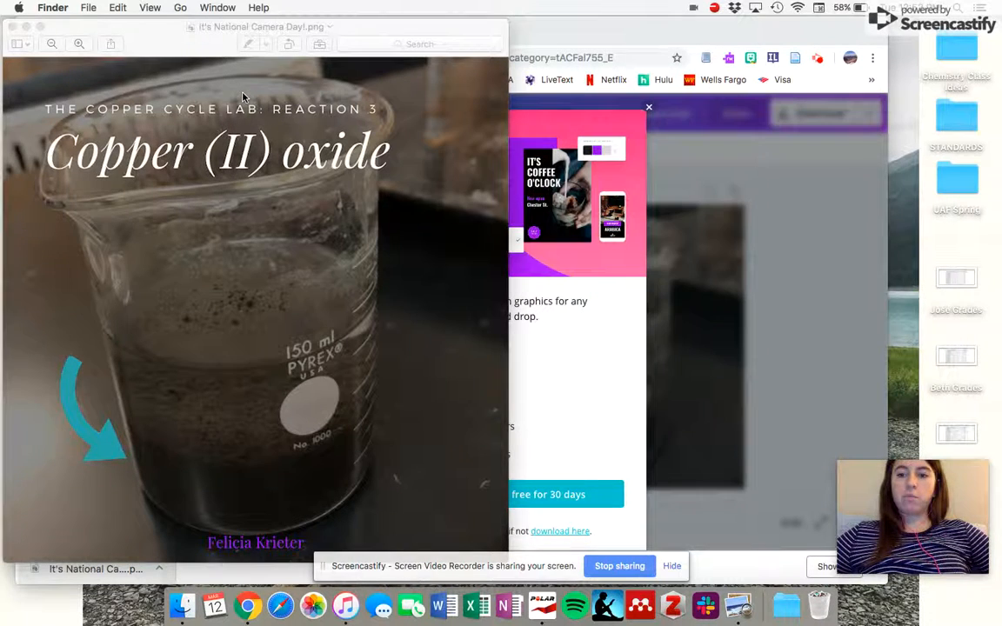